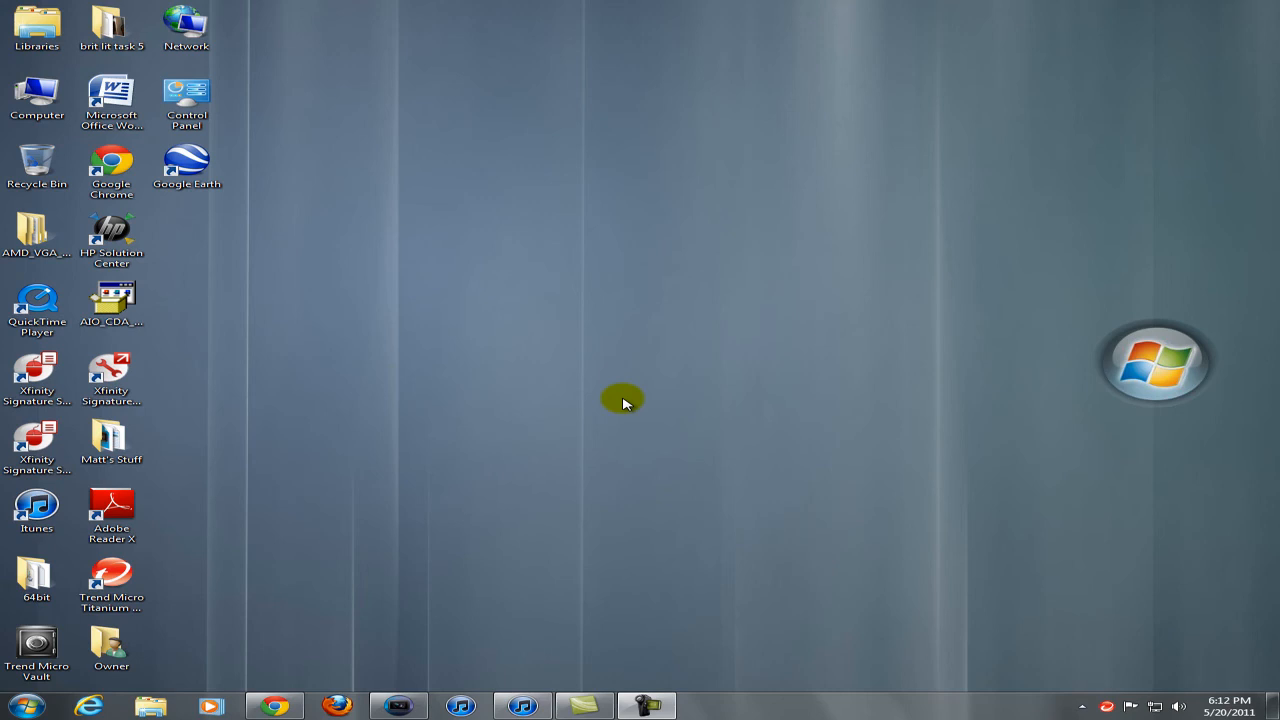
pyautogui.moveTo(276, 706)
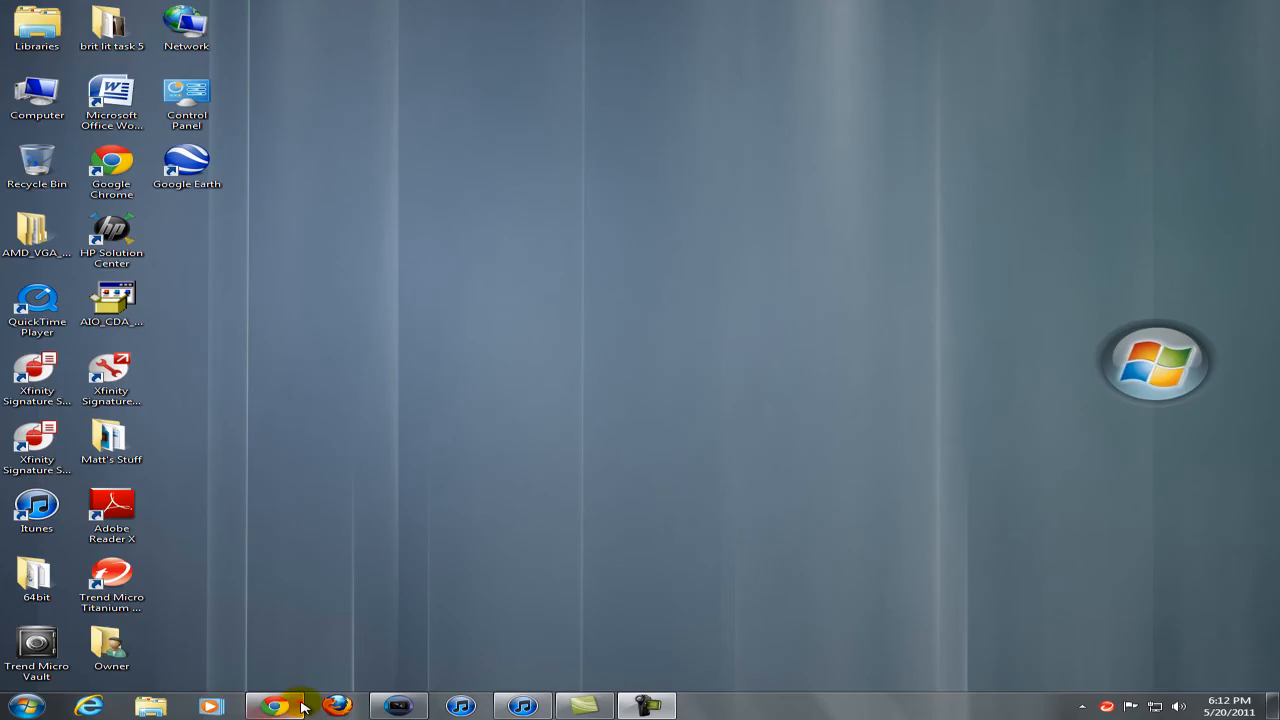
# Bring up Chrome showing the webs.com homepage with its free sign-up fields
pyautogui.click(276, 708)
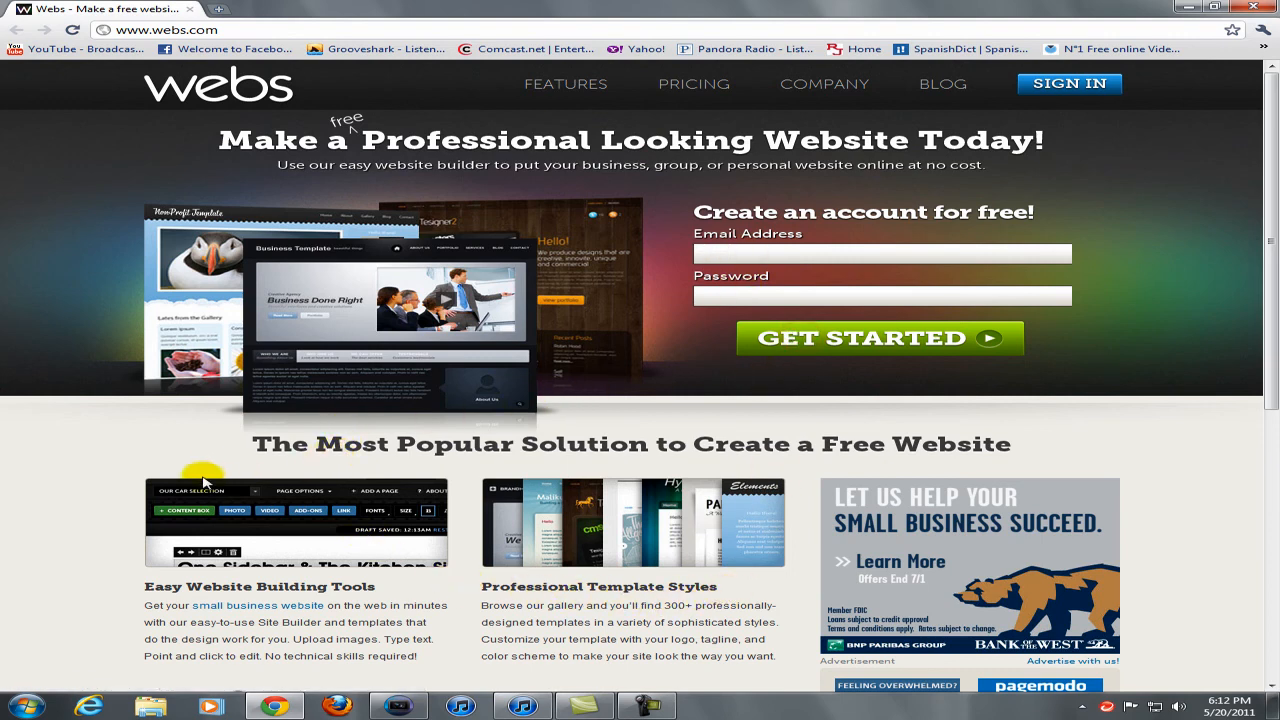
pyautogui.moveTo(24, 482)
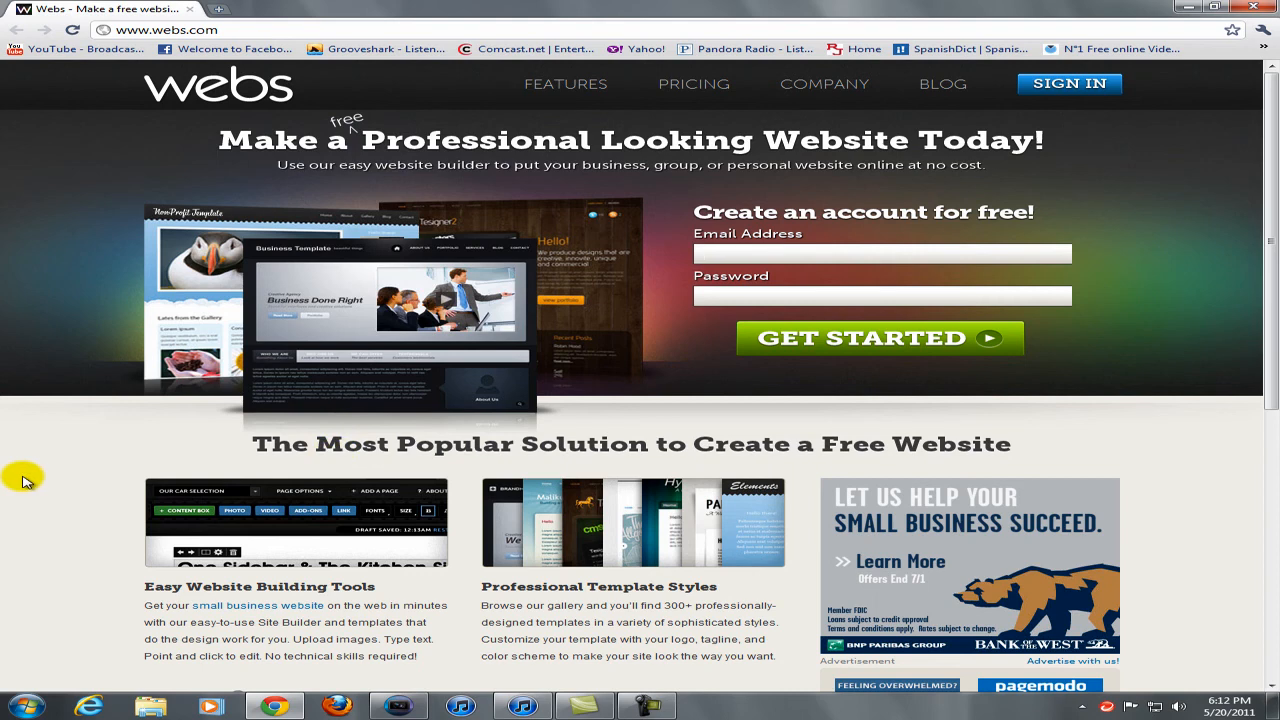
pyautogui.moveTo(16, 472)
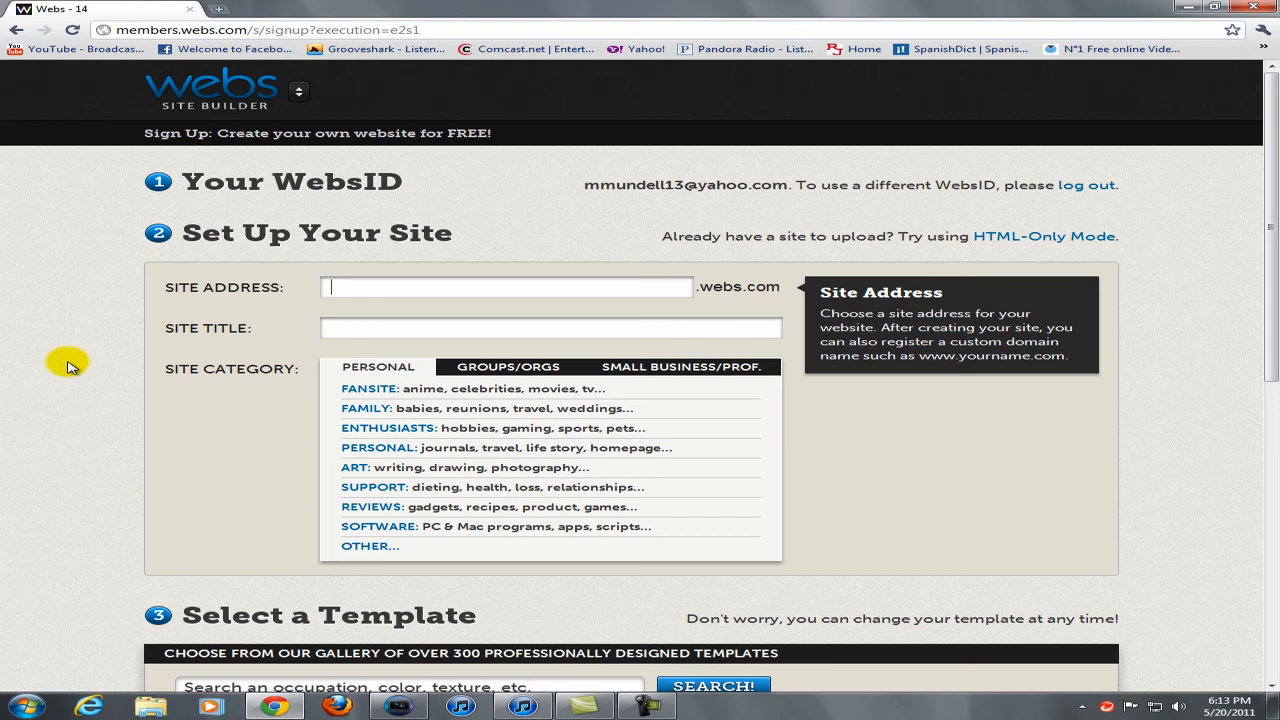
# Enter site address 'examplesite' and site title 'websta' in the sign-up form
pyautogui.write('examplesite')
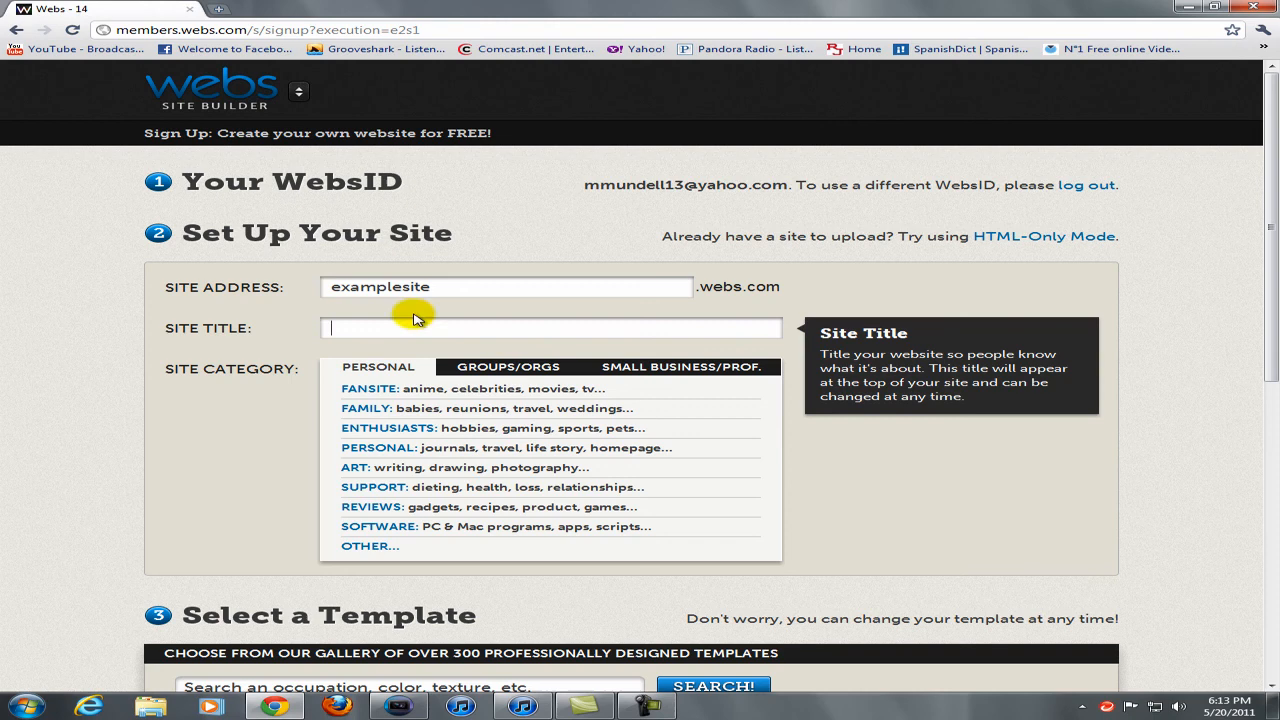
pyautogui.write('websta')
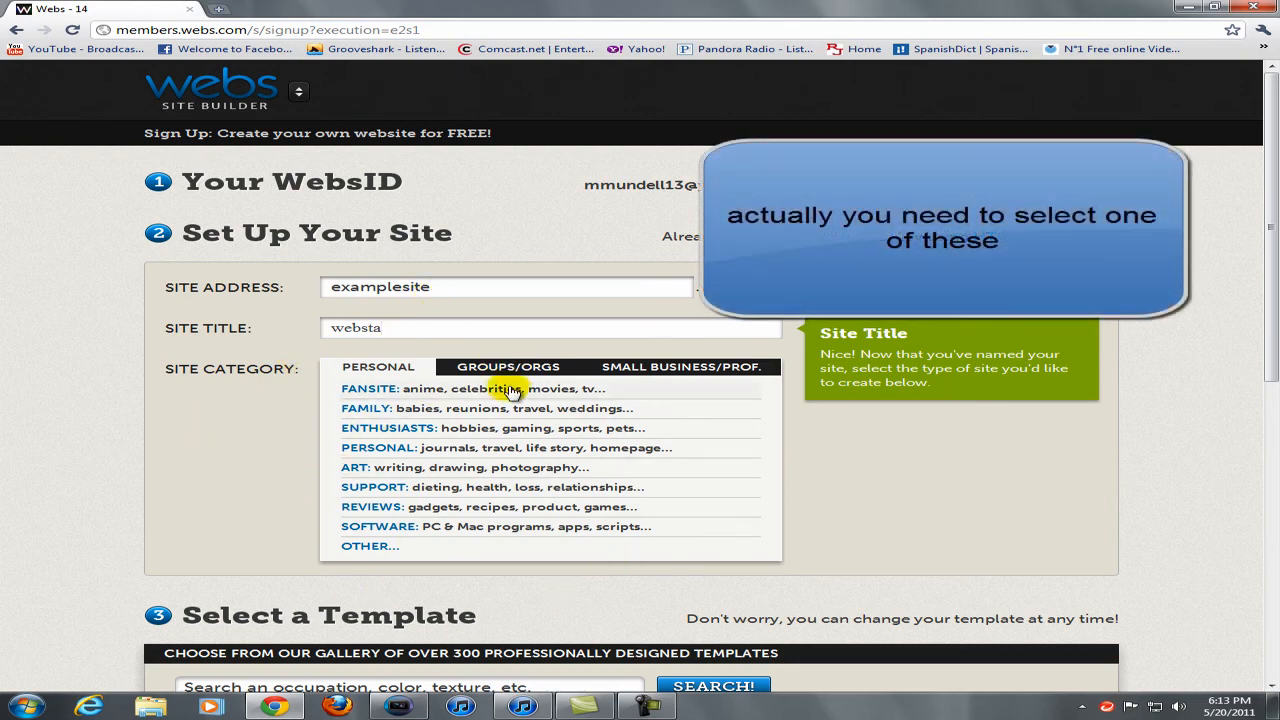
# Page through the template gallery and pick the Midnight Multicolor template
pyautogui.scroll(-3)
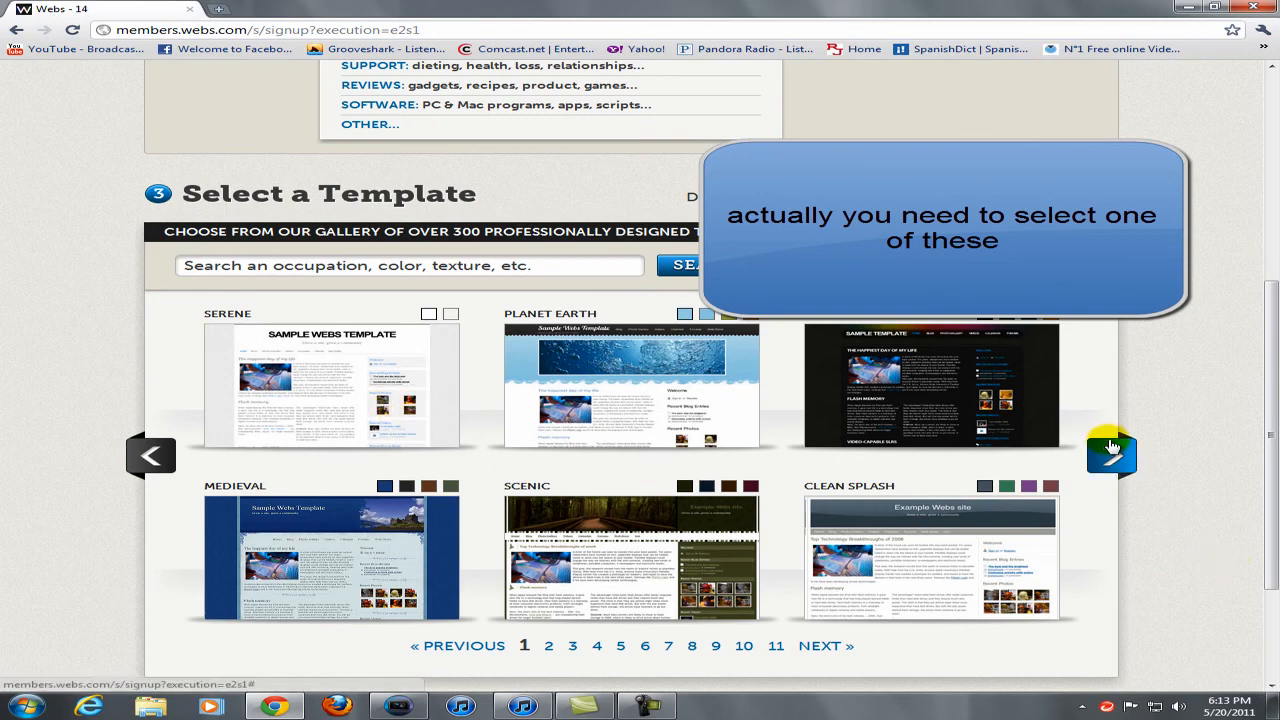
pyautogui.click(1112, 452)
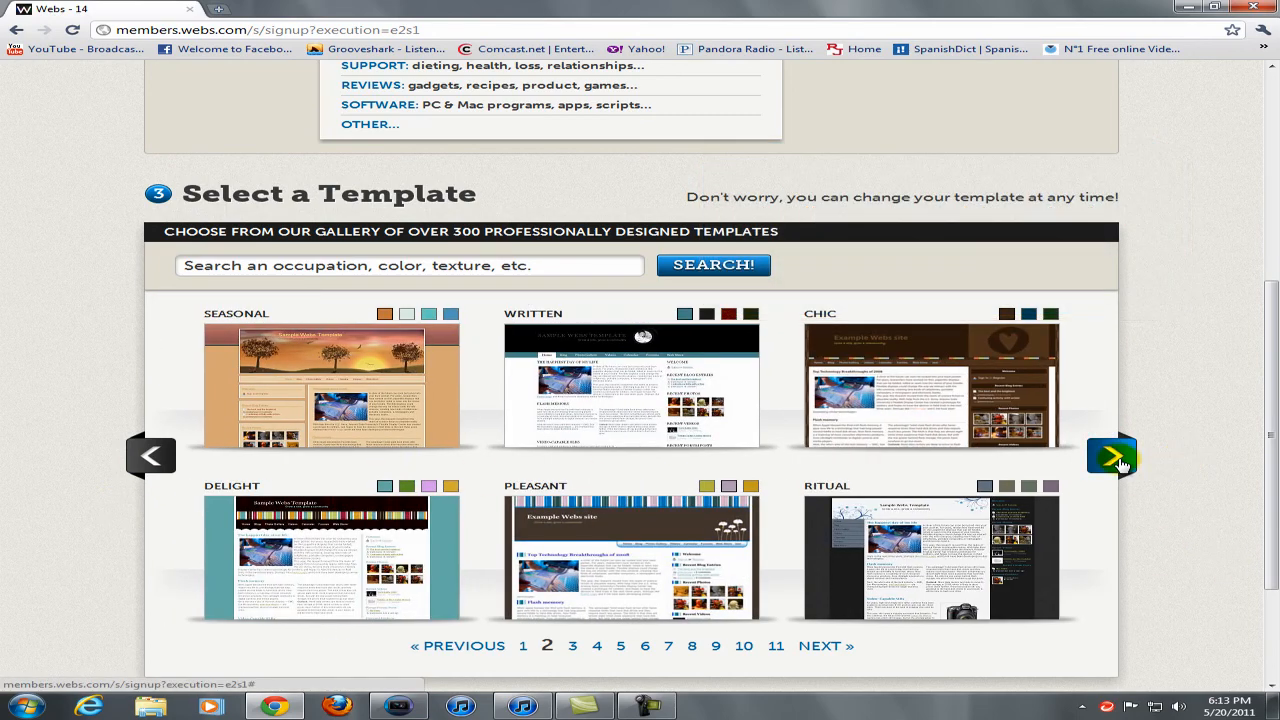
pyautogui.click(1112, 456)
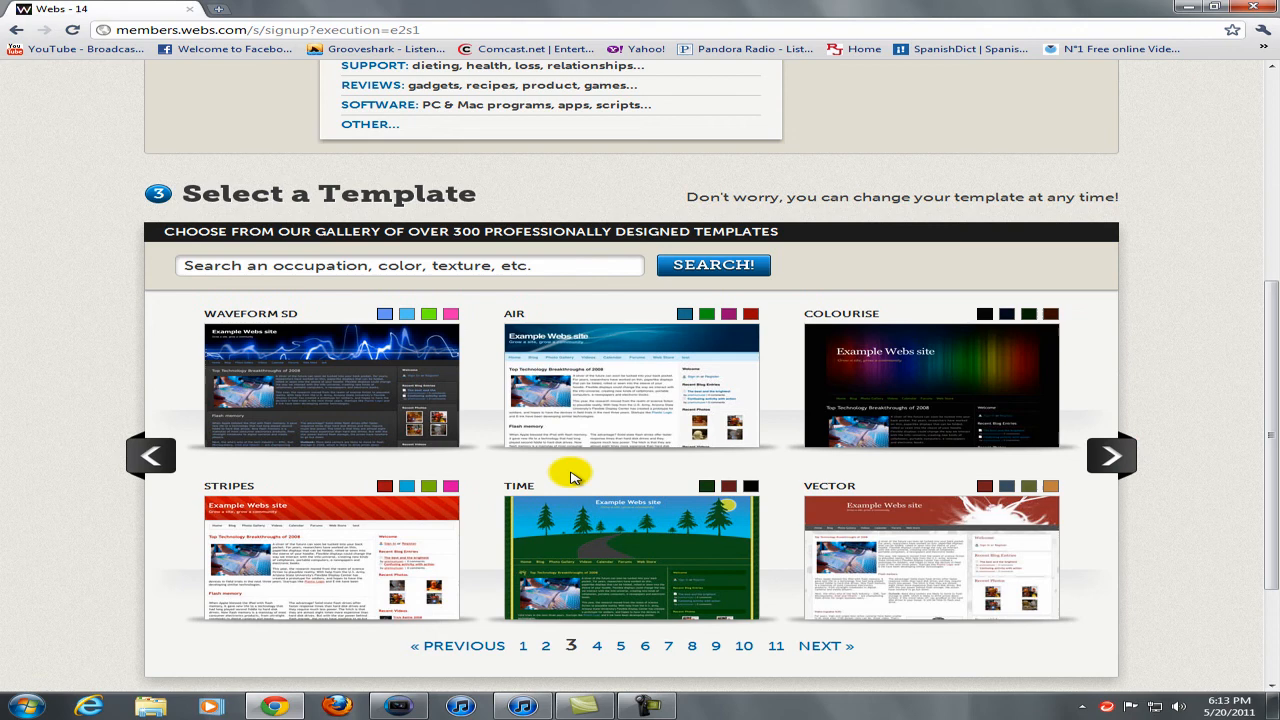
pyautogui.moveTo(416, 418)
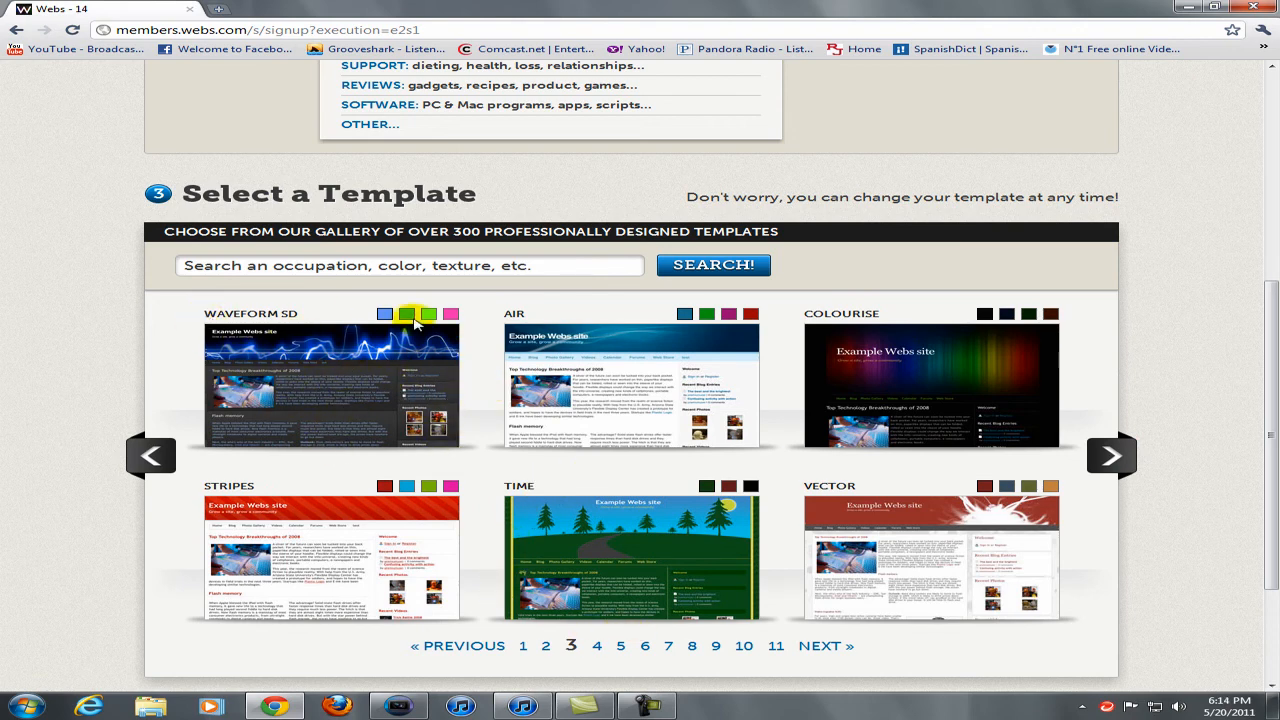
pyautogui.click(1112, 456)
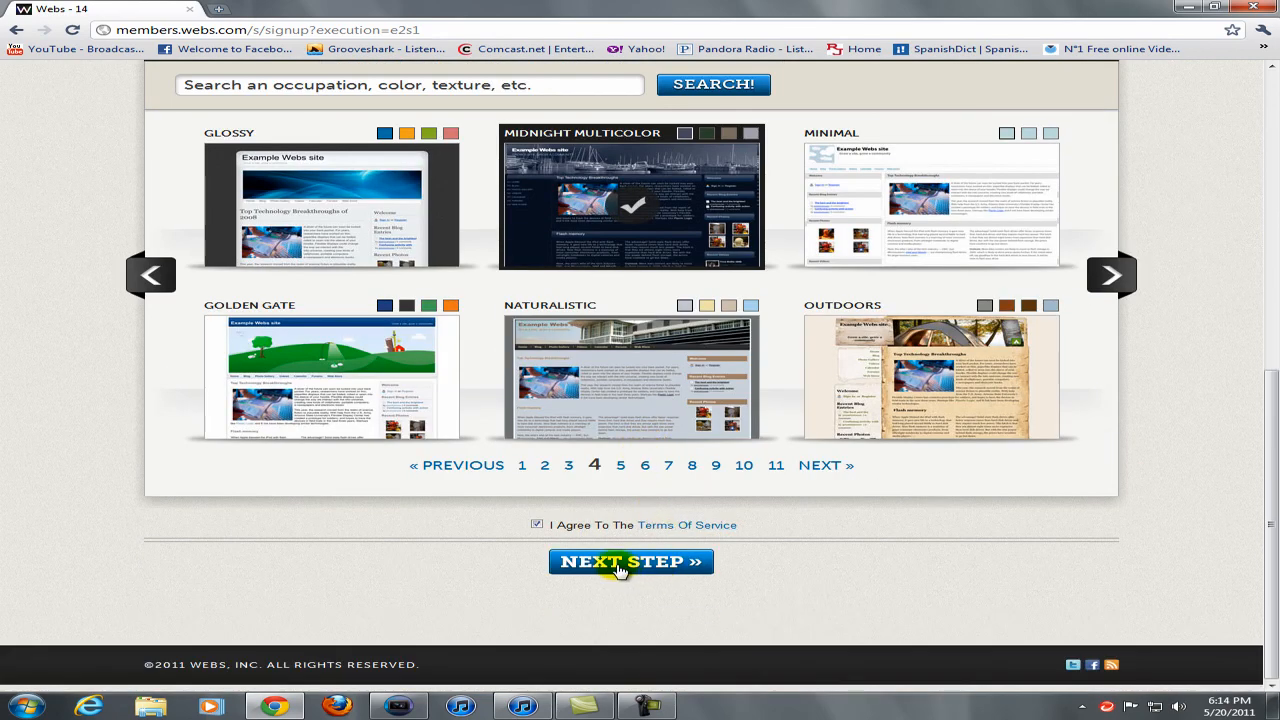
pyautogui.moveTo(688, 524)
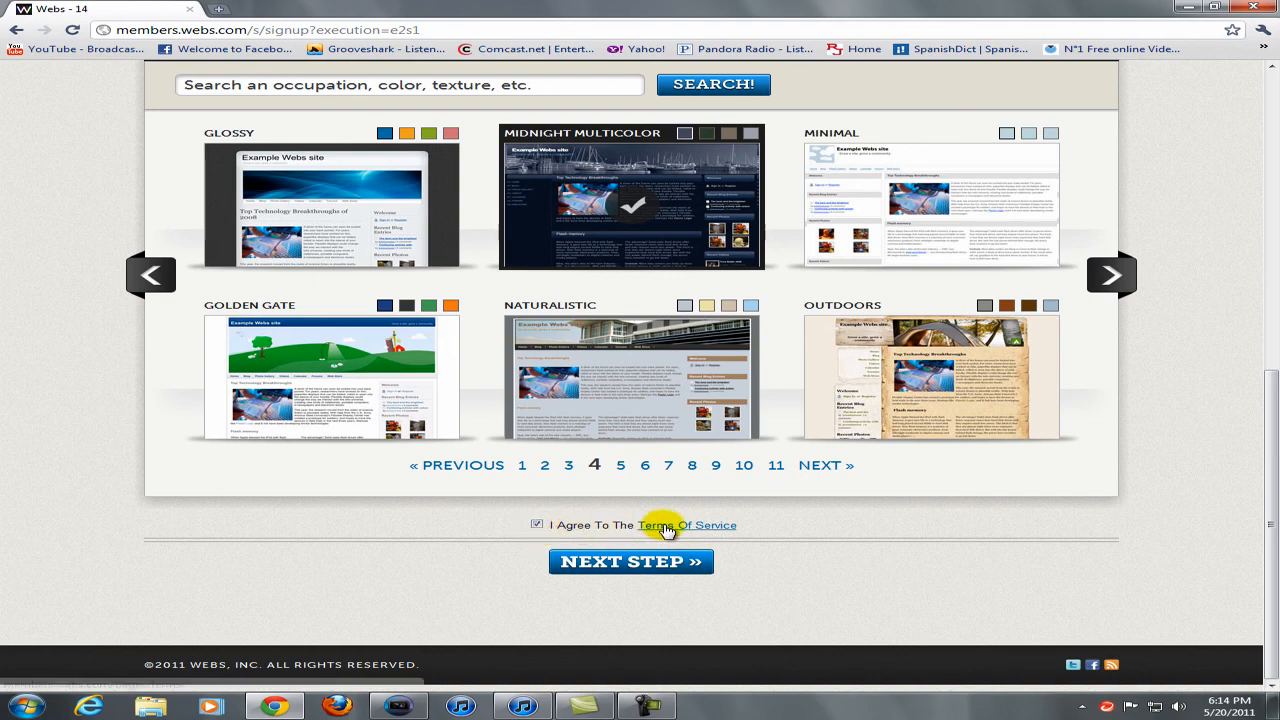
# Agree to the terms of service and submit the site sign-up form
pyautogui.click(630, 560)
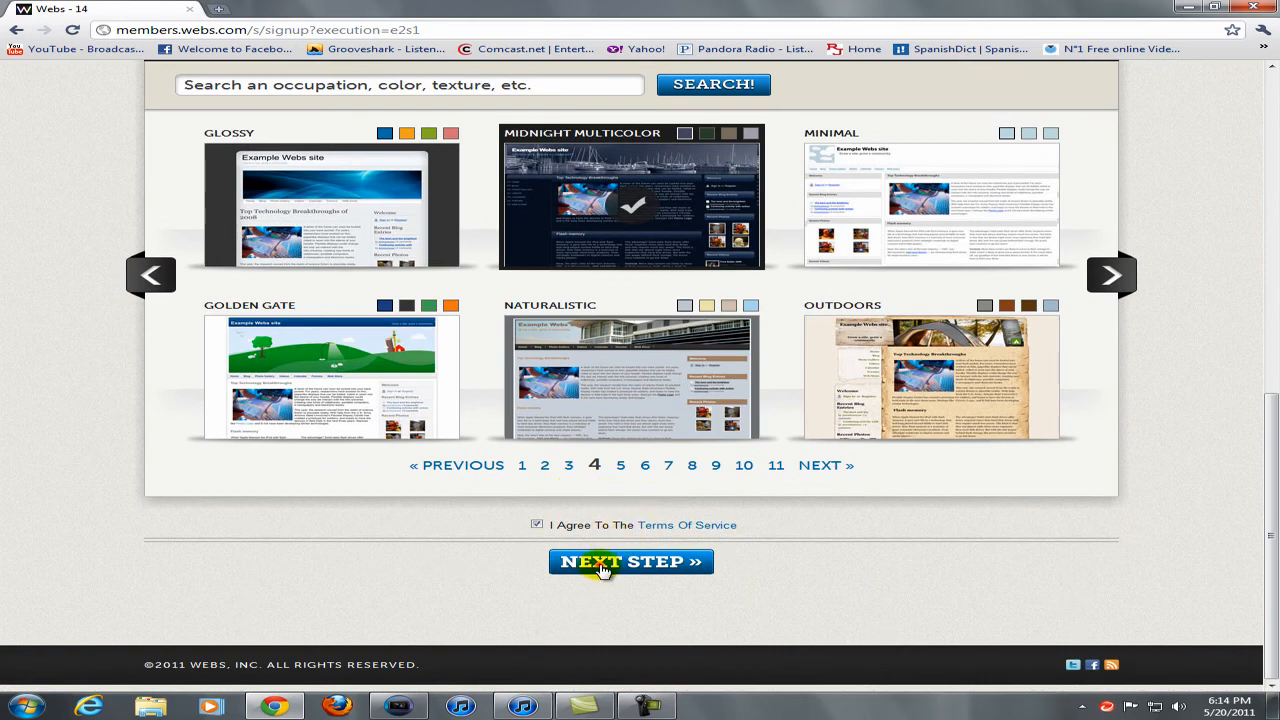
pyautogui.click(630, 560)
pyautogui.write('webstaproductions')
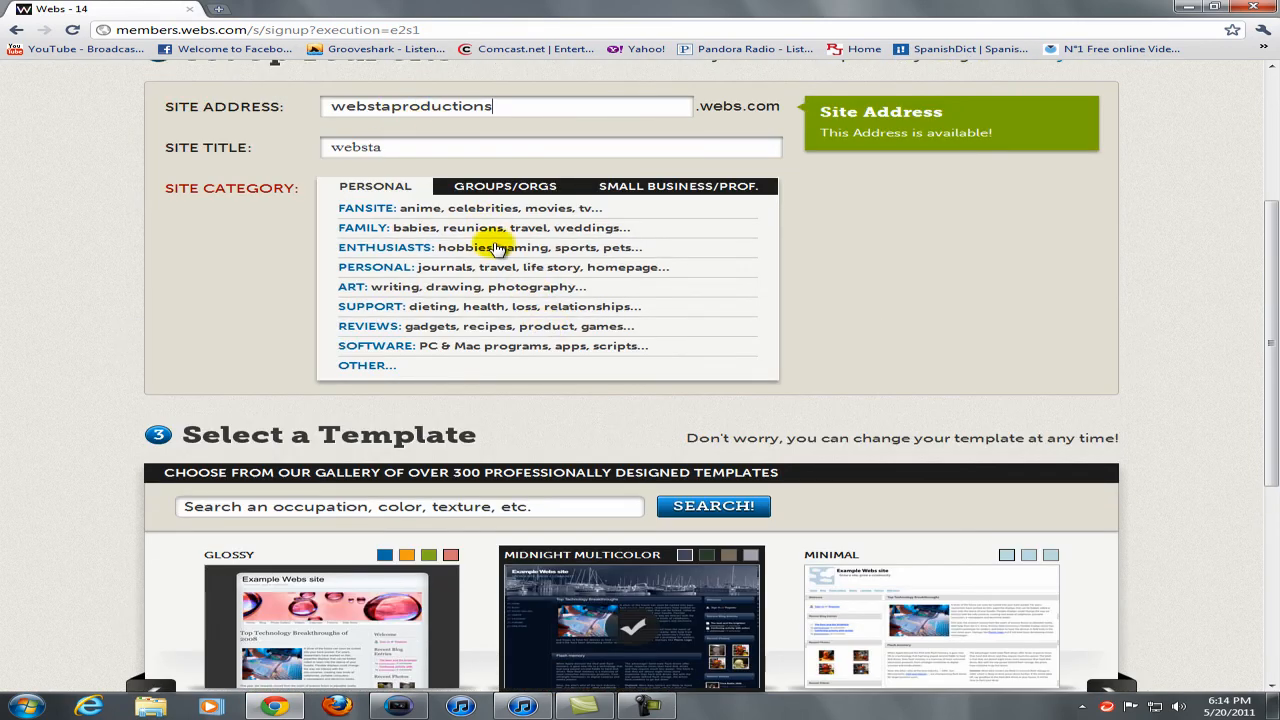
# Submit the address 'webstaproductions' and set the site category to Software
pyautogui.scroll(-3)
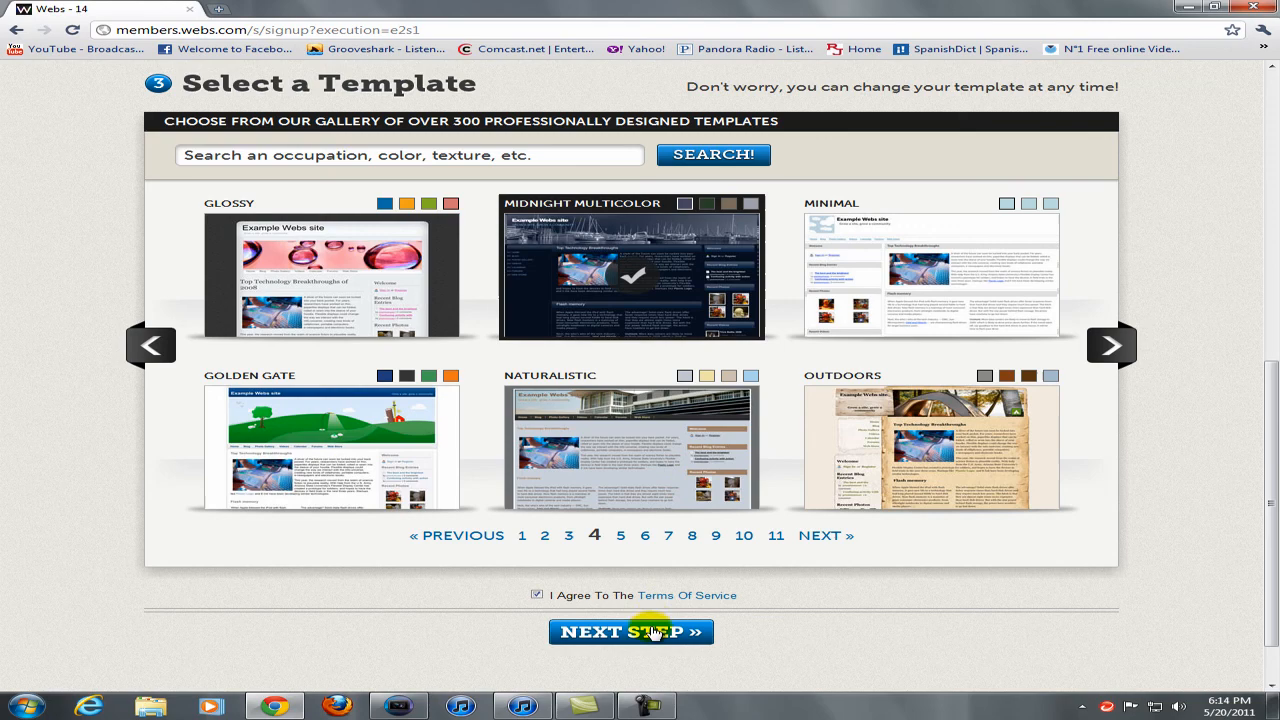
pyautogui.click(632, 632)
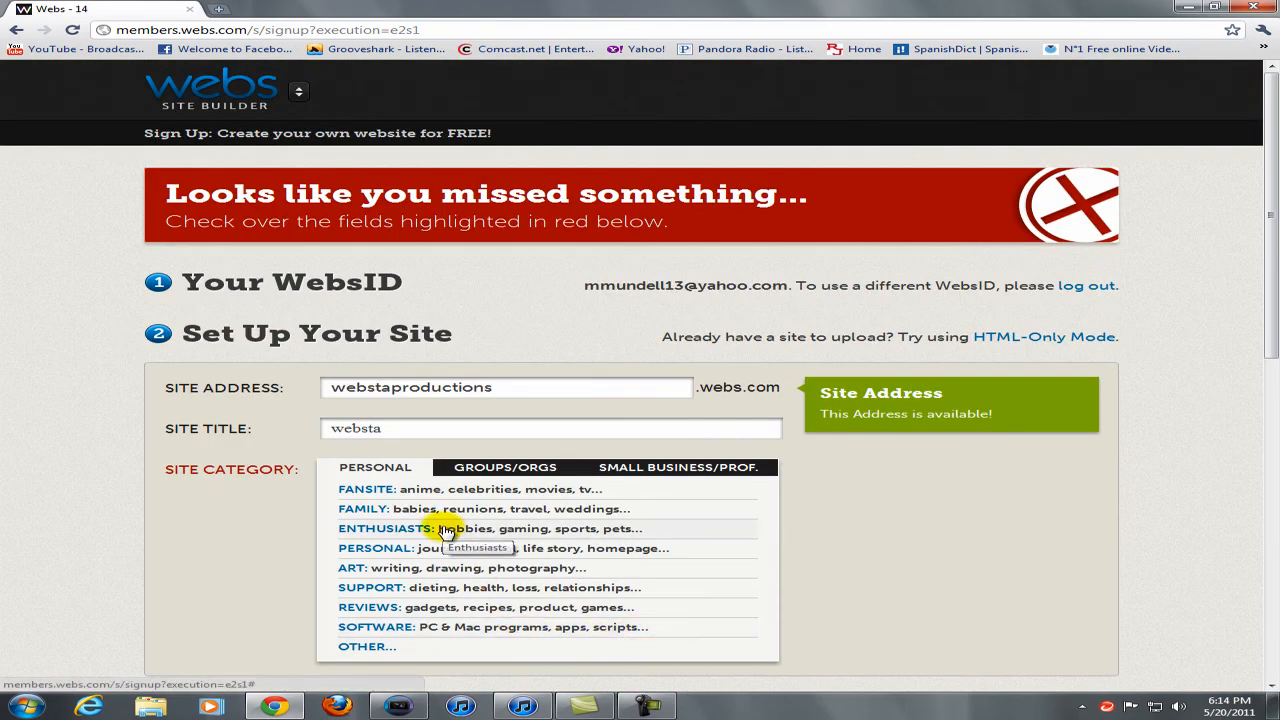
pyautogui.moveTo(1052, 480)
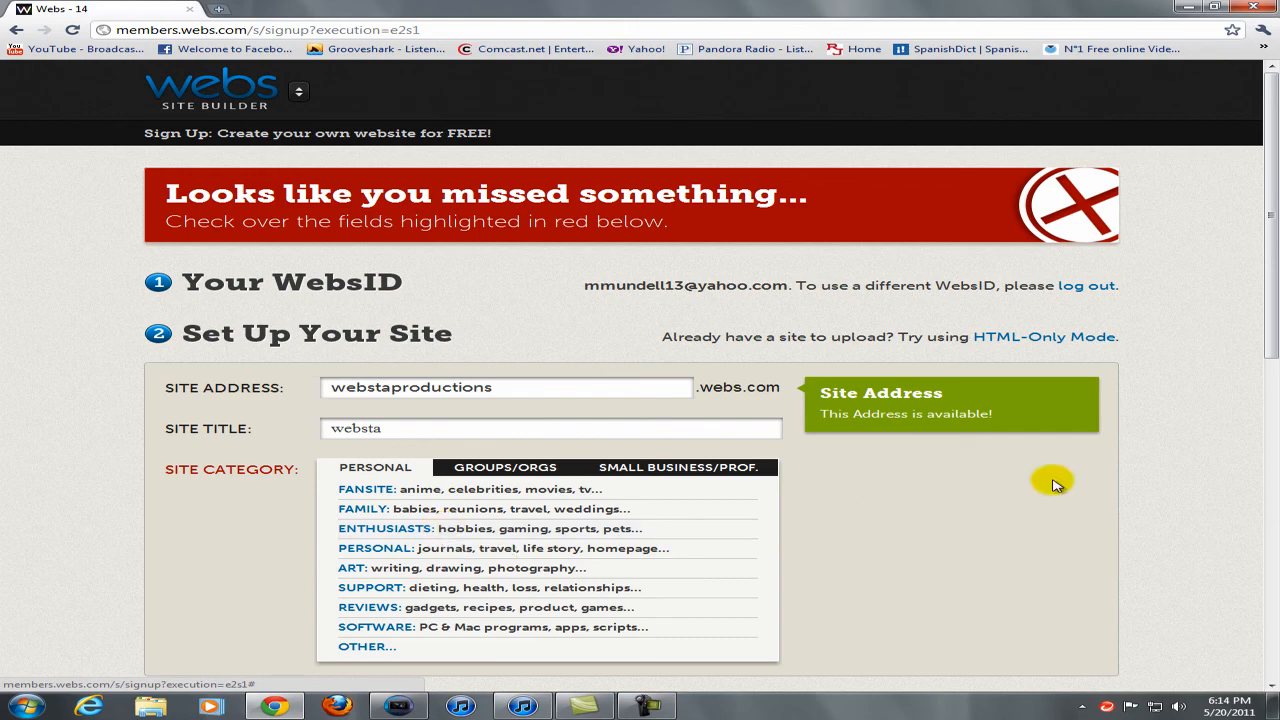
pyautogui.click(450, 628)
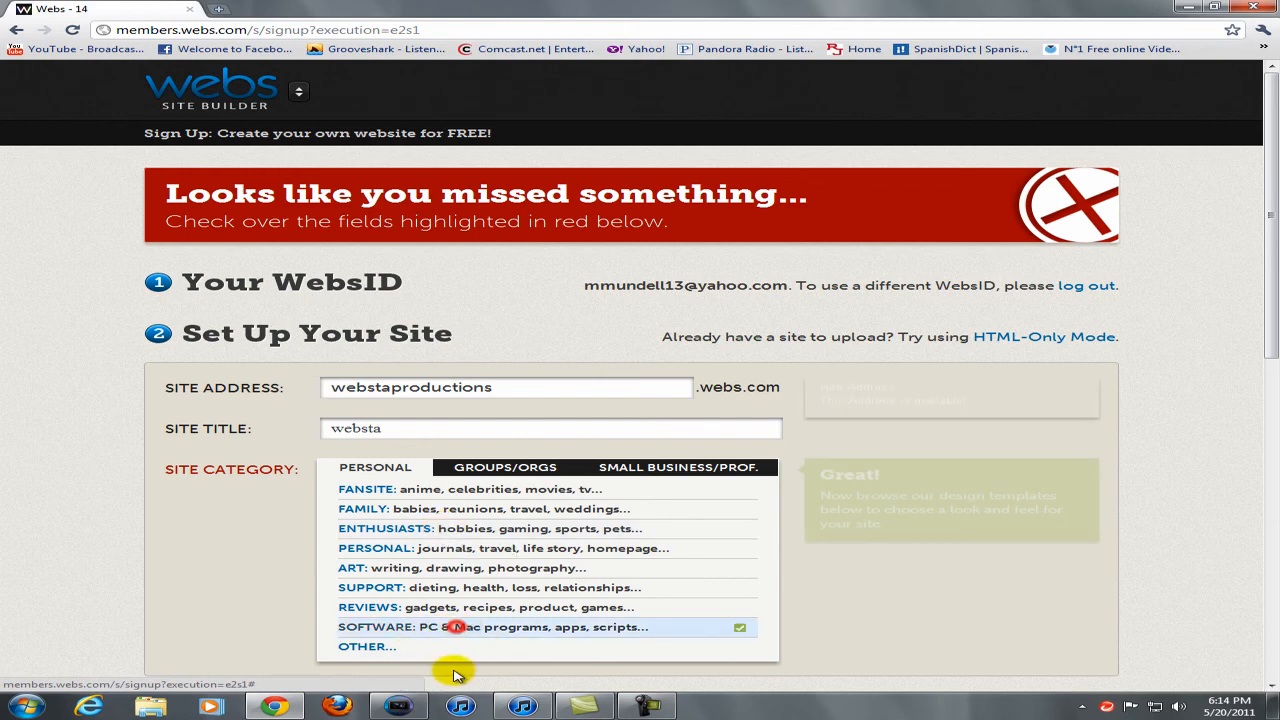
pyautogui.scroll(-3)
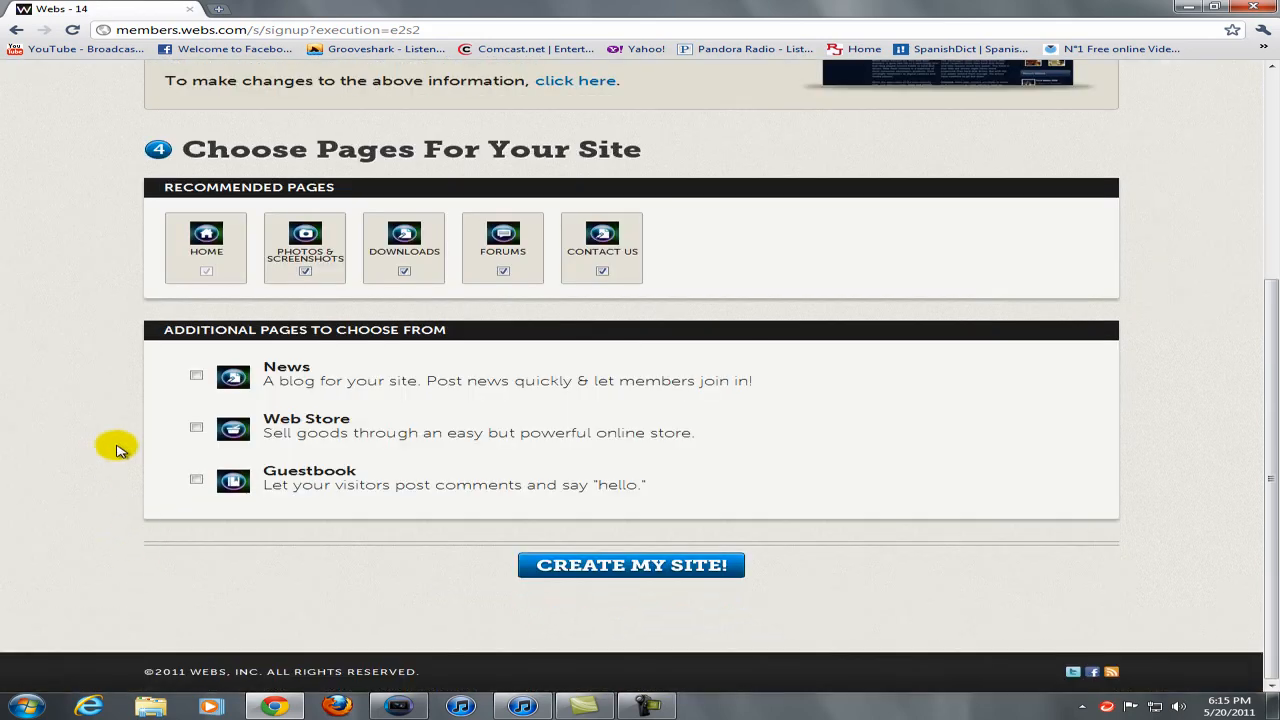
# Keep only the Home page among the recommended pages and create the site
pyautogui.scroll(3)
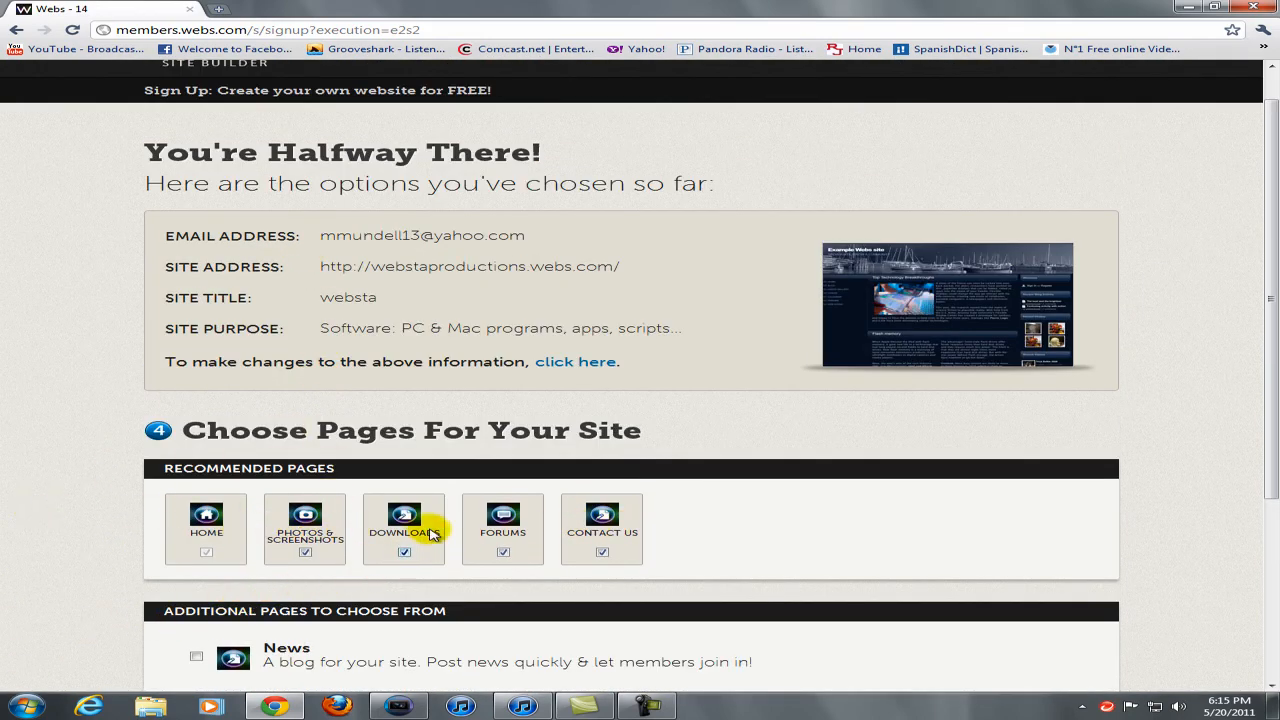
pyautogui.click(304, 552)
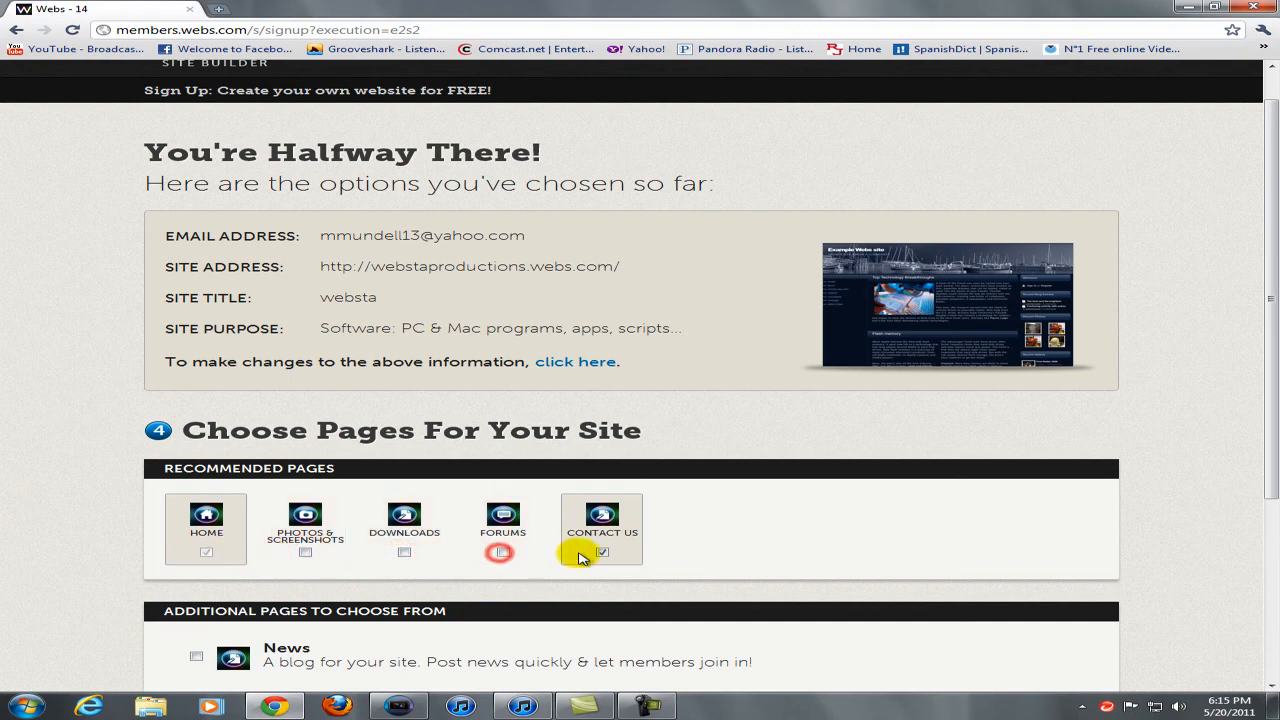
pyautogui.scroll(-3)
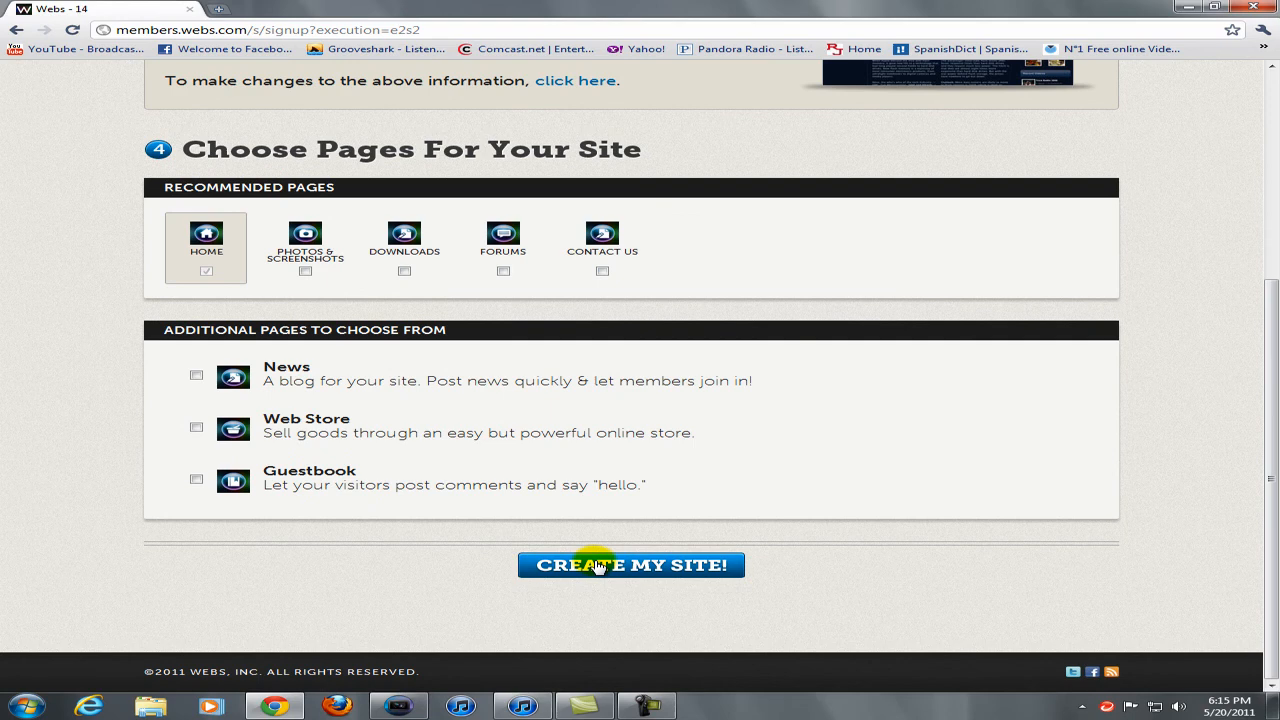
pyautogui.click(630, 564)
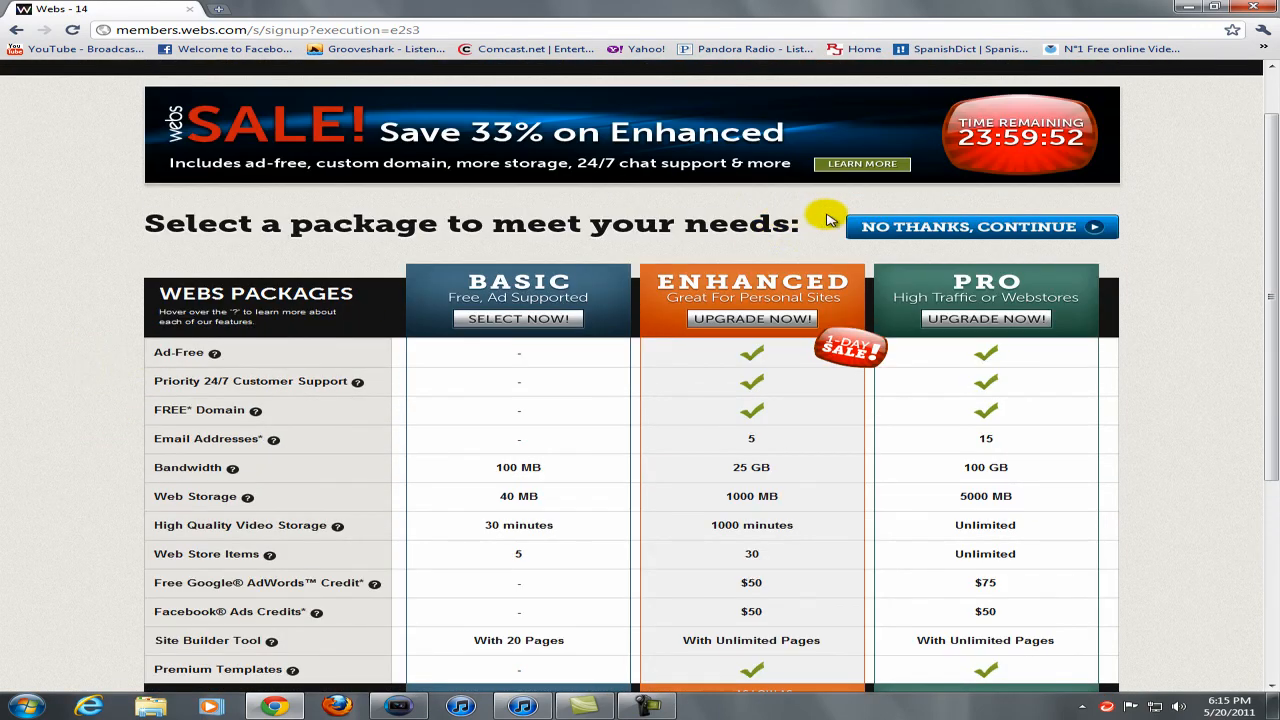
# Select the free ad-supported Basic package and continue to the Site Builder
pyautogui.scroll(-3)
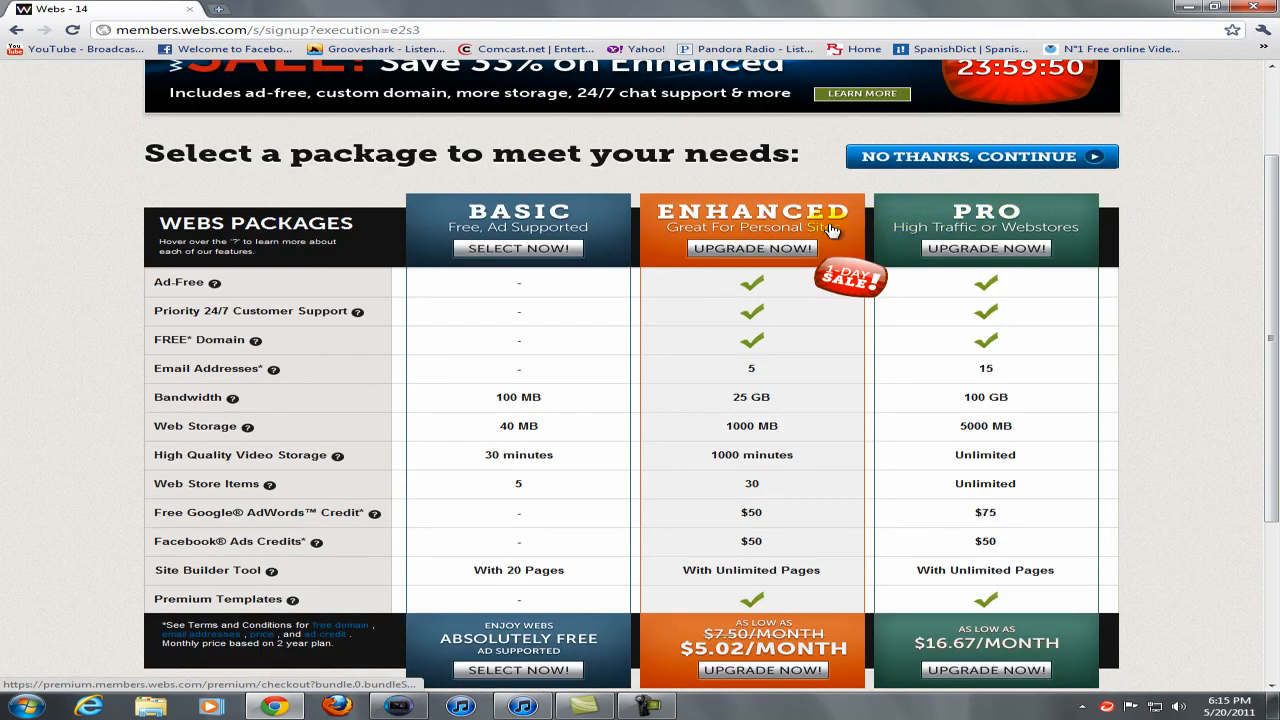
pyautogui.moveTo(1060, 536)
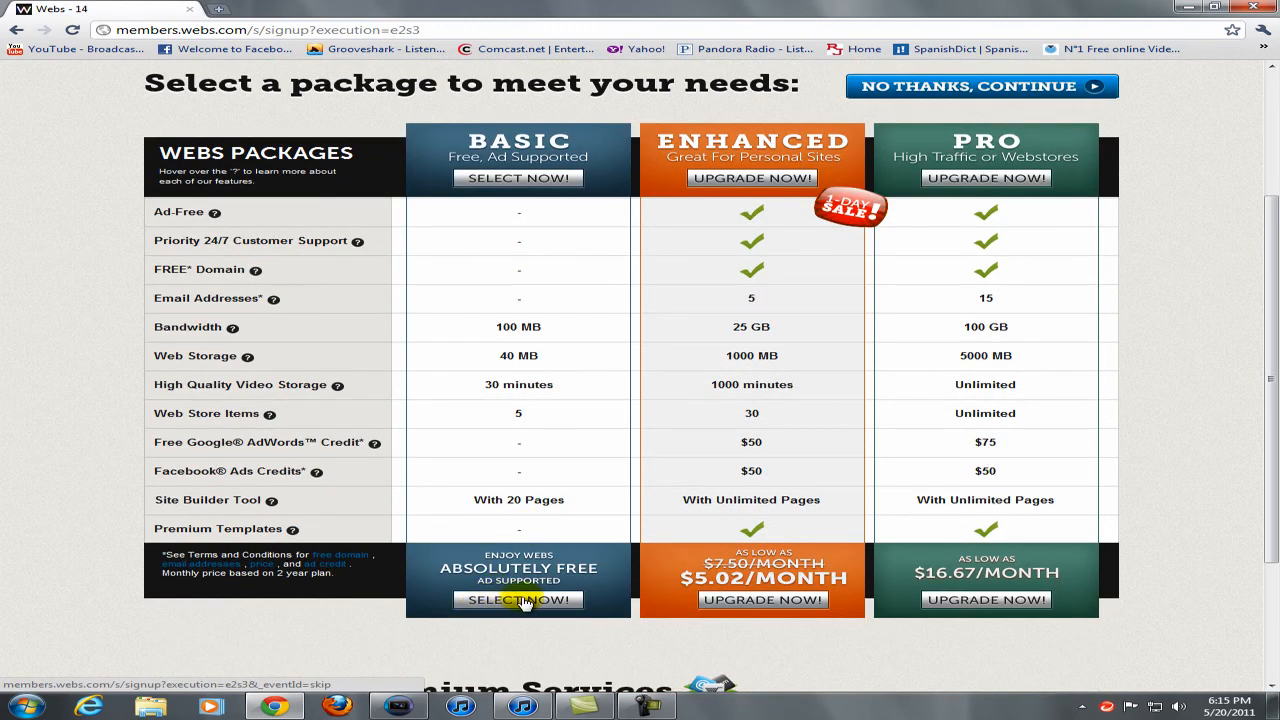
pyautogui.click(518, 600)
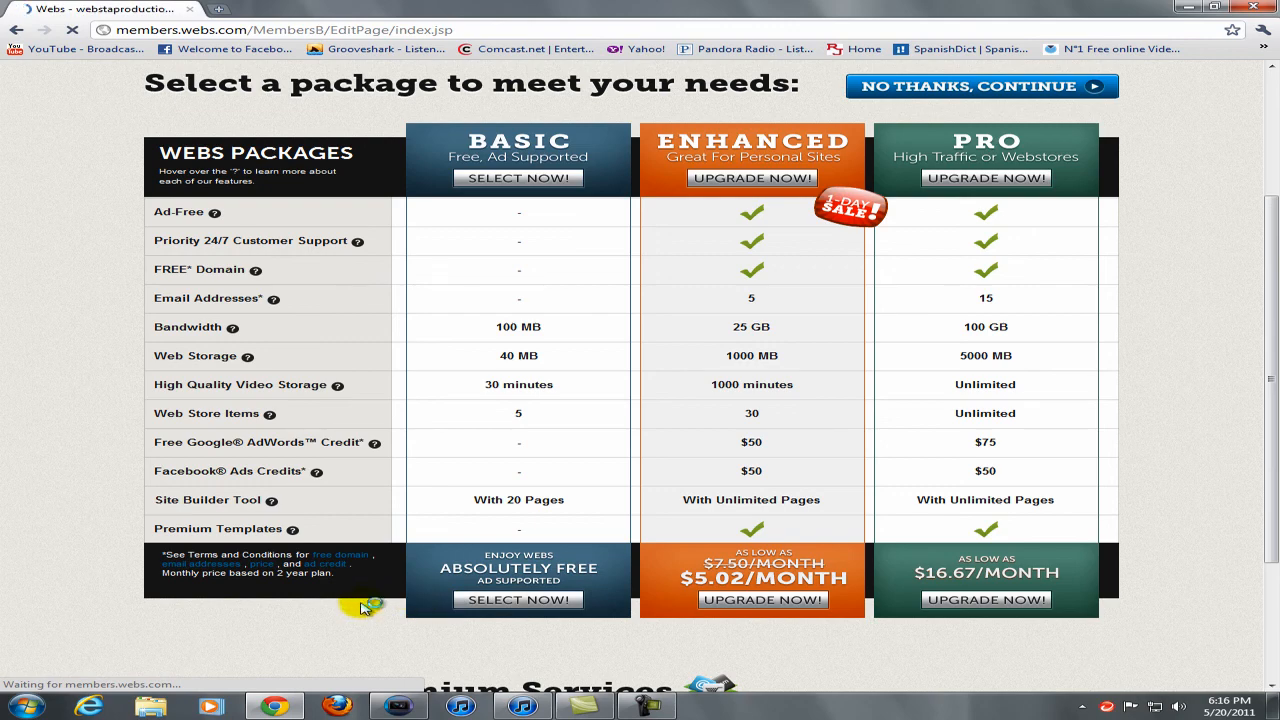
pyautogui.click(982, 86)
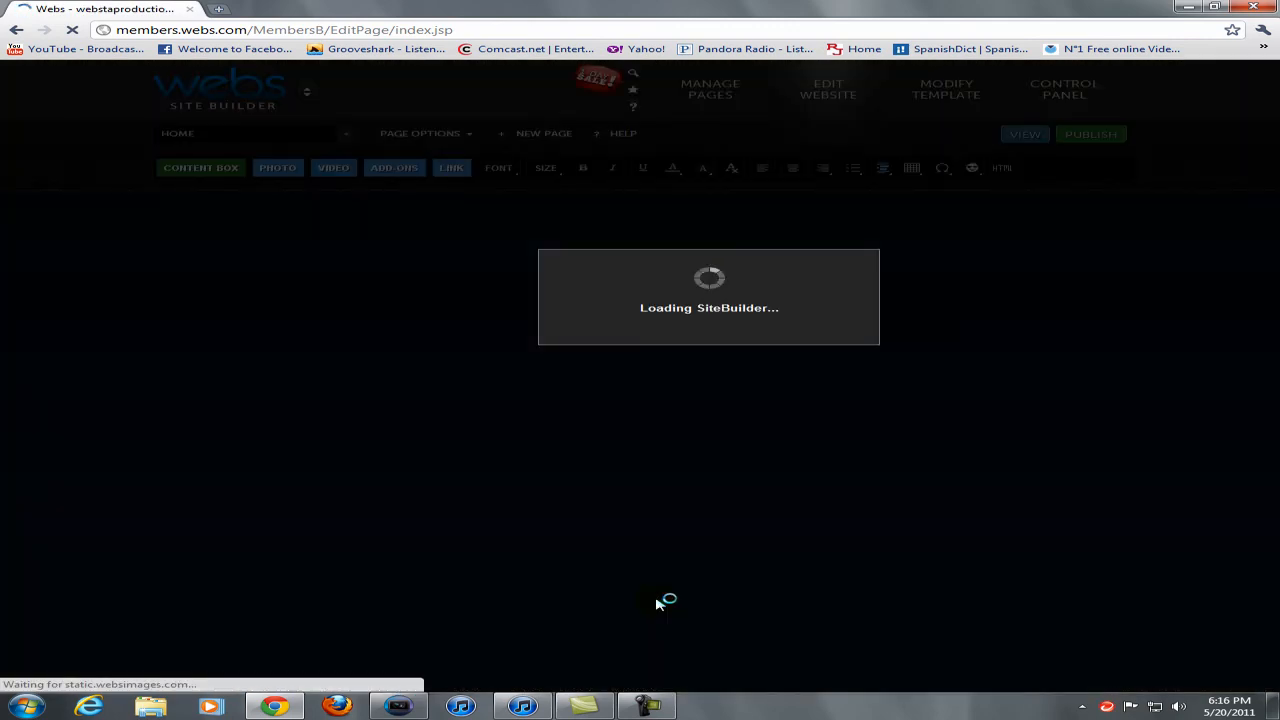
pyautogui.moveTo(388, 328)
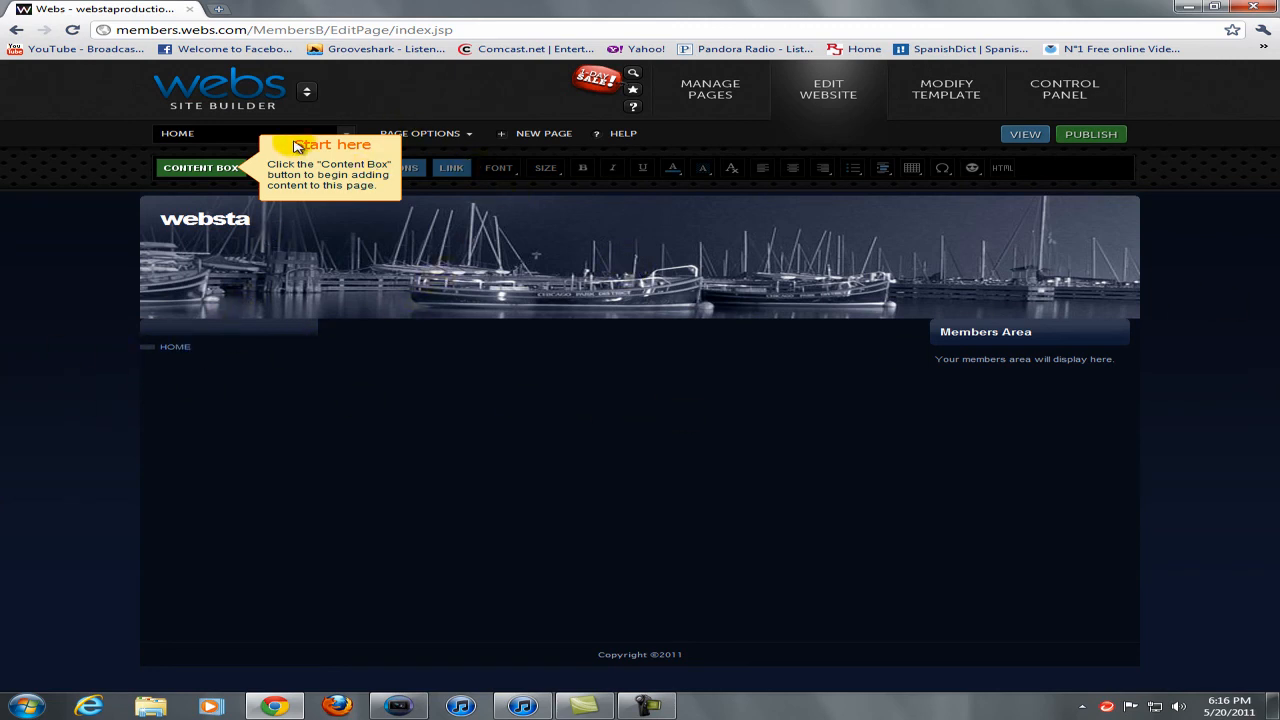
# Add a content box to the Home page and title it 'websta'
pyautogui.click(200, 168)
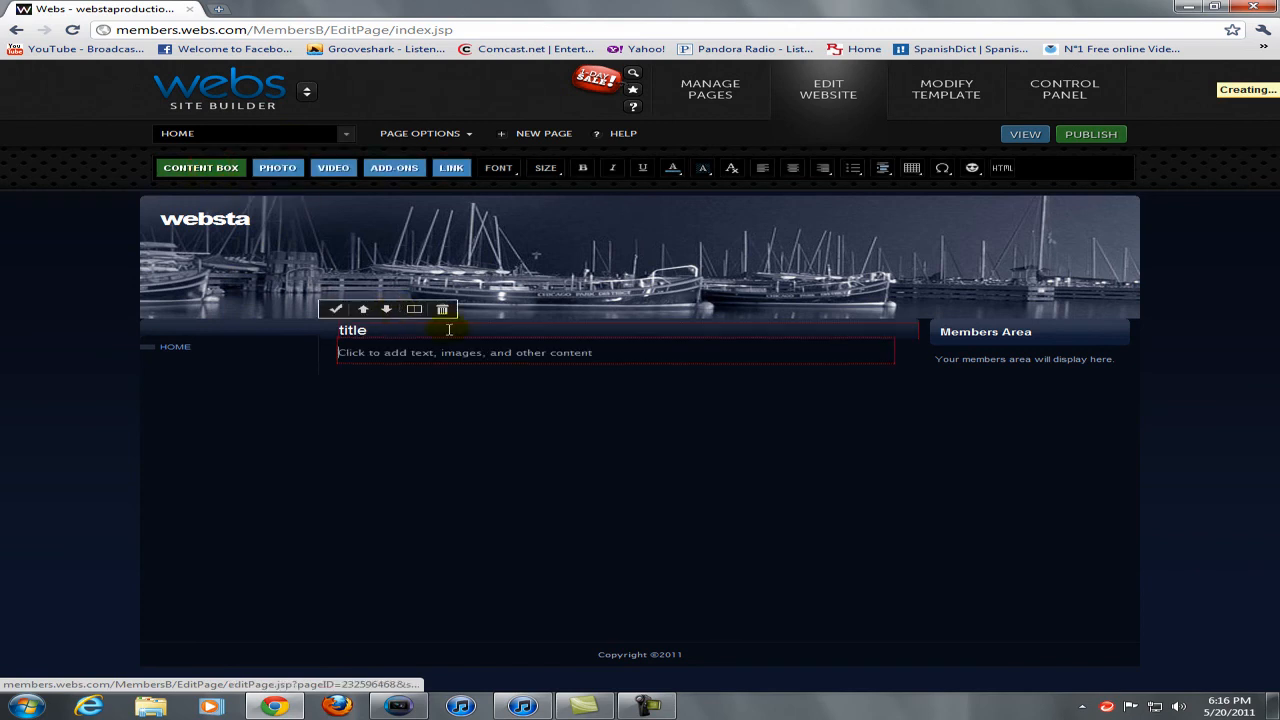
pyautogui.doubleClick(352, 330)
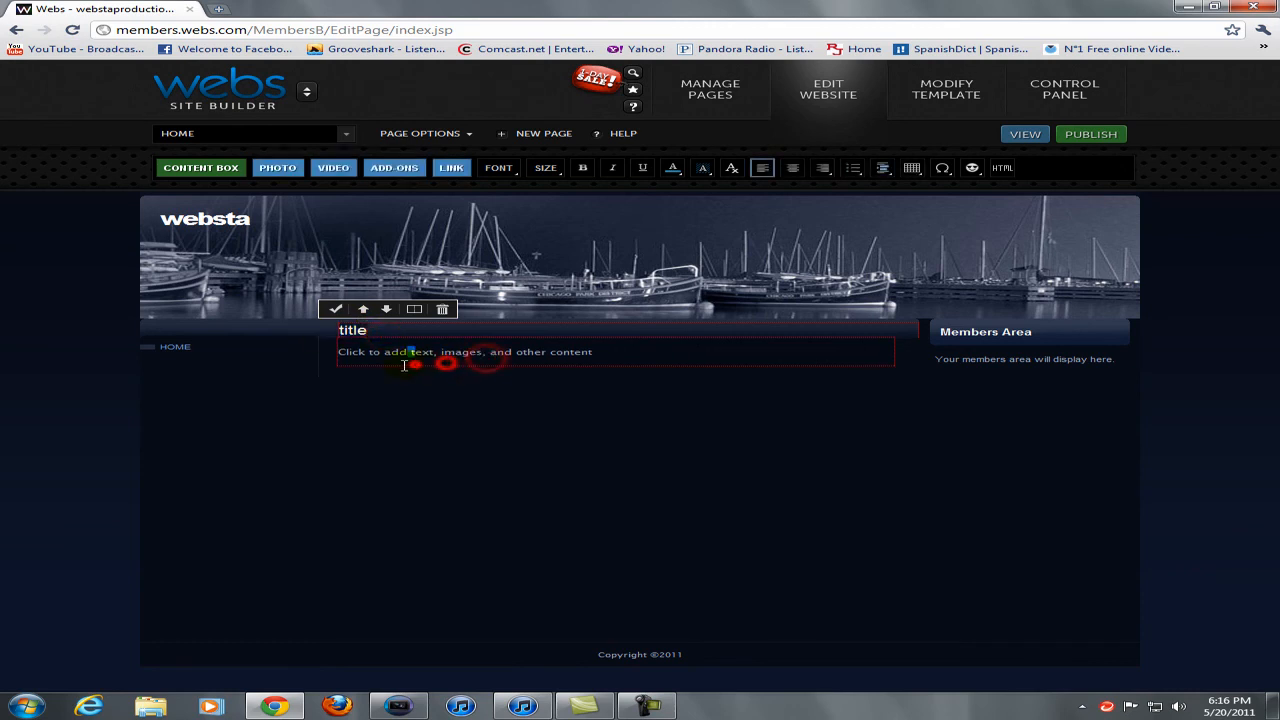
pyautogui.doubleClick(352, 330)
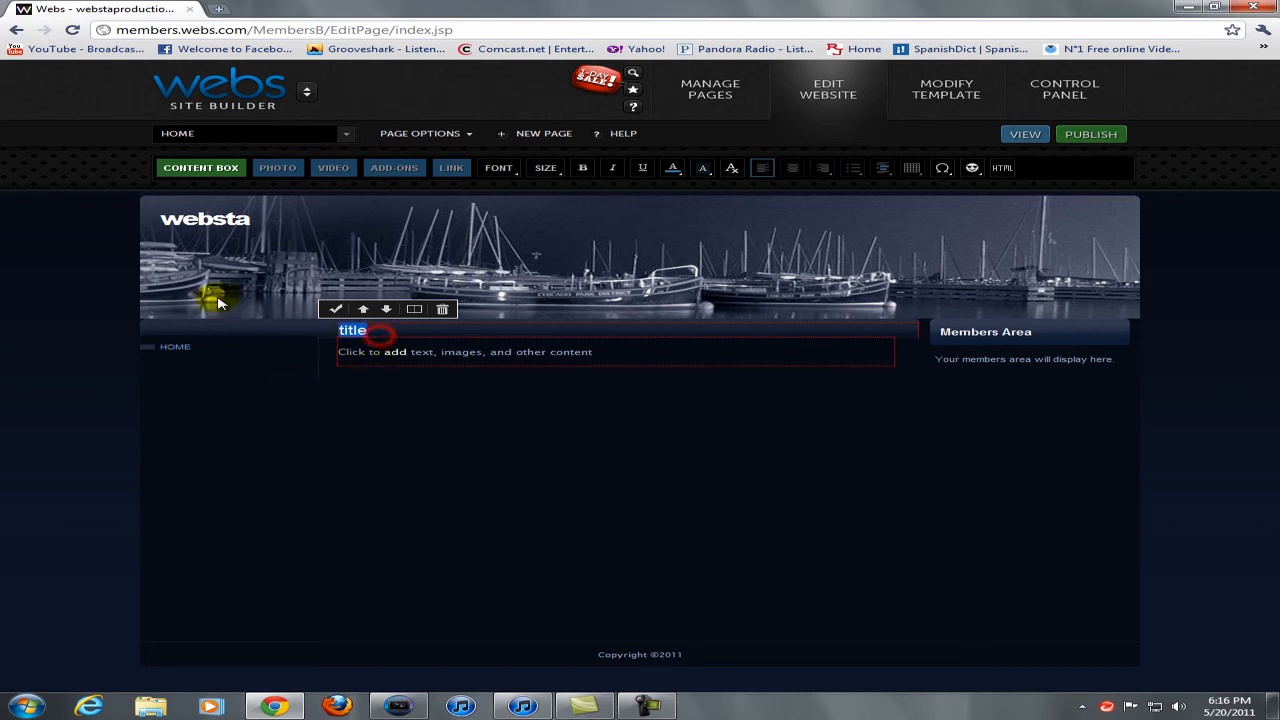
pyautogui.write('webs')
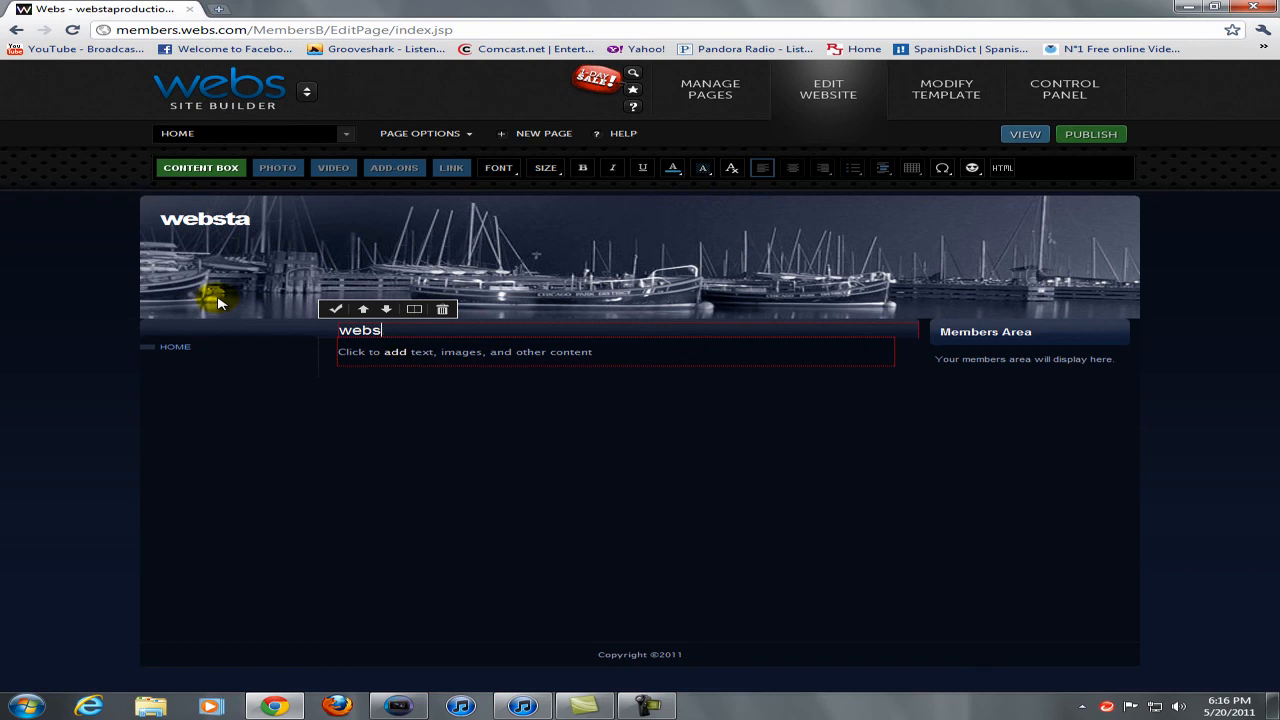
pyautogui.write('ta')
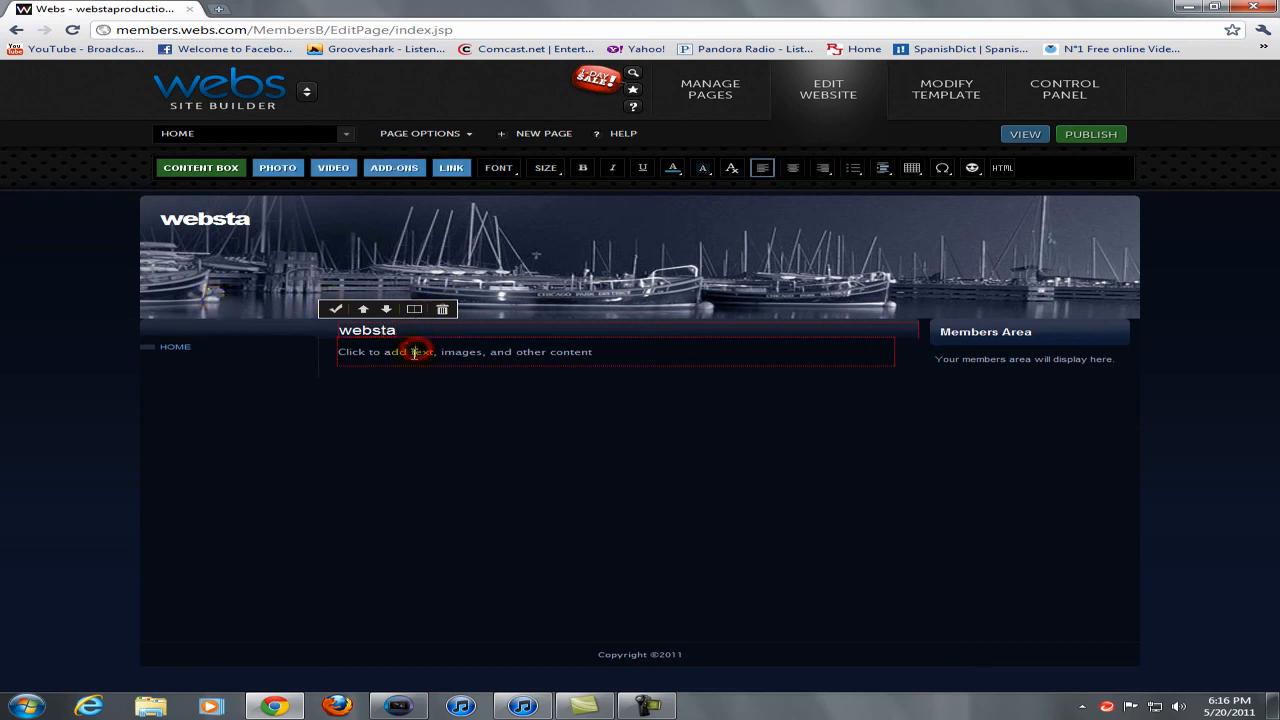
# Set the content box body text to 'yay' and start adding a new page
pyautogui.click(412, 352)
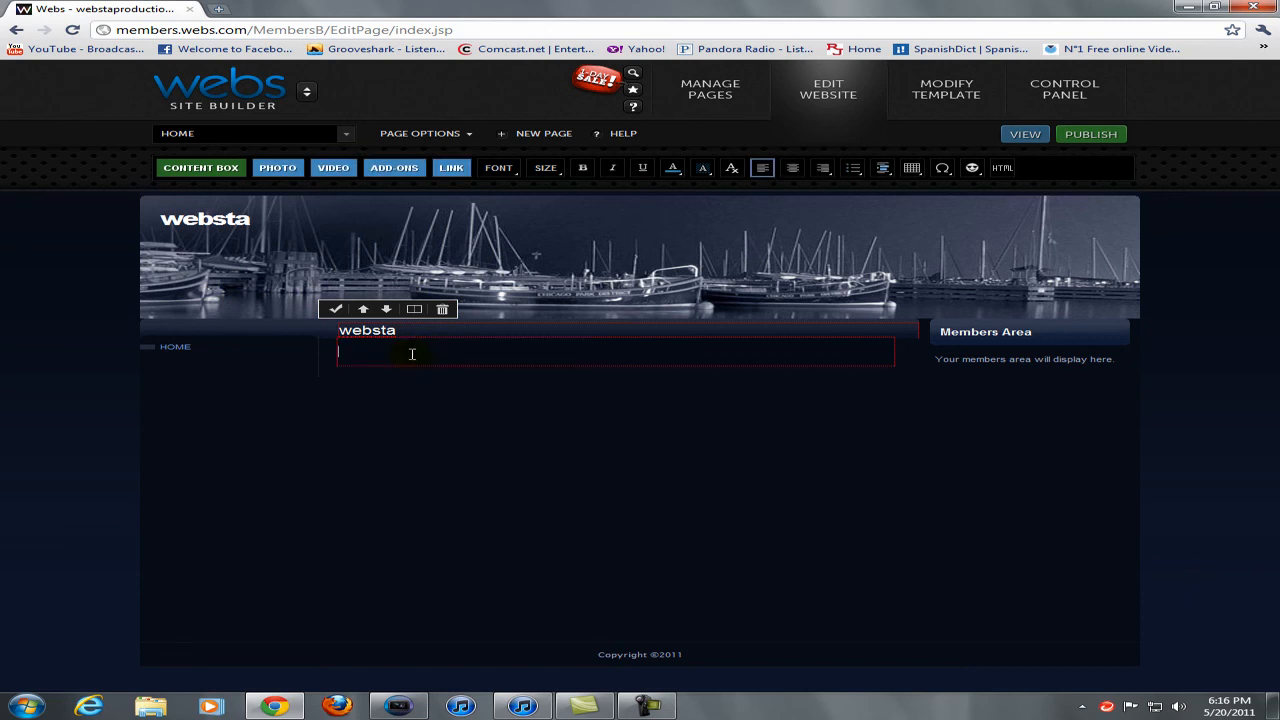
pyautogui.write('yay')
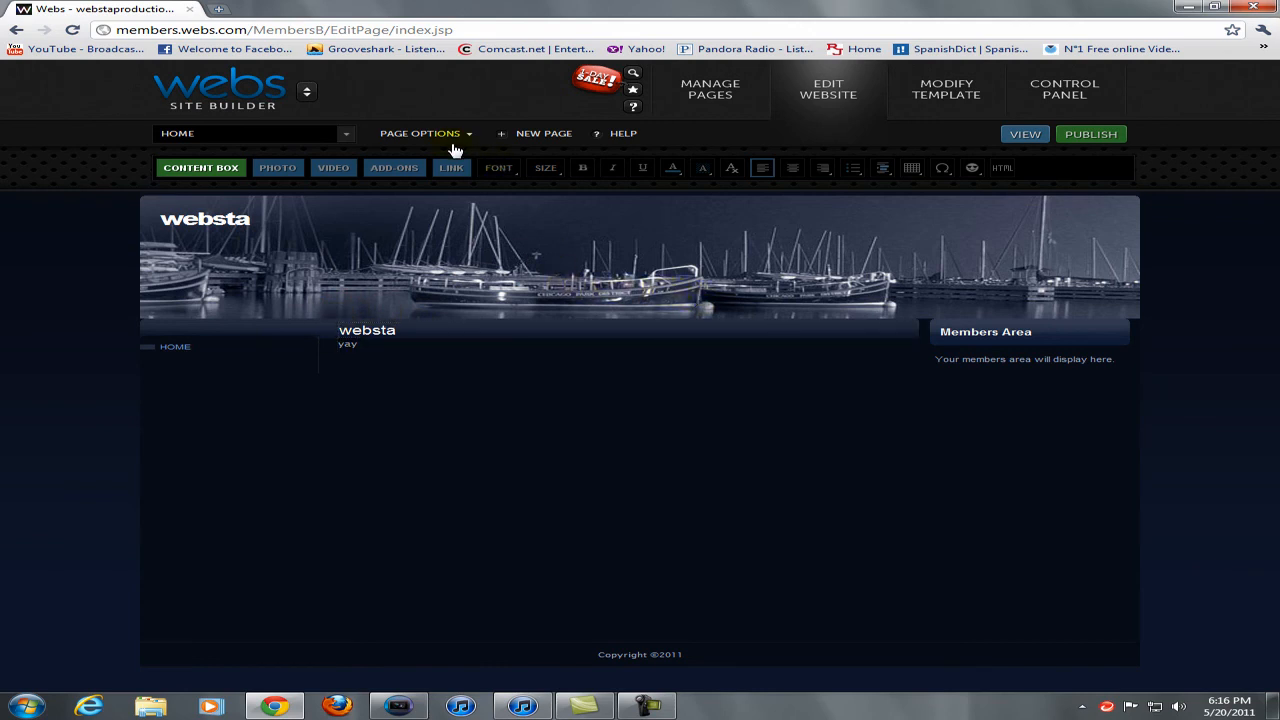
pyautogui.click(544, 132)
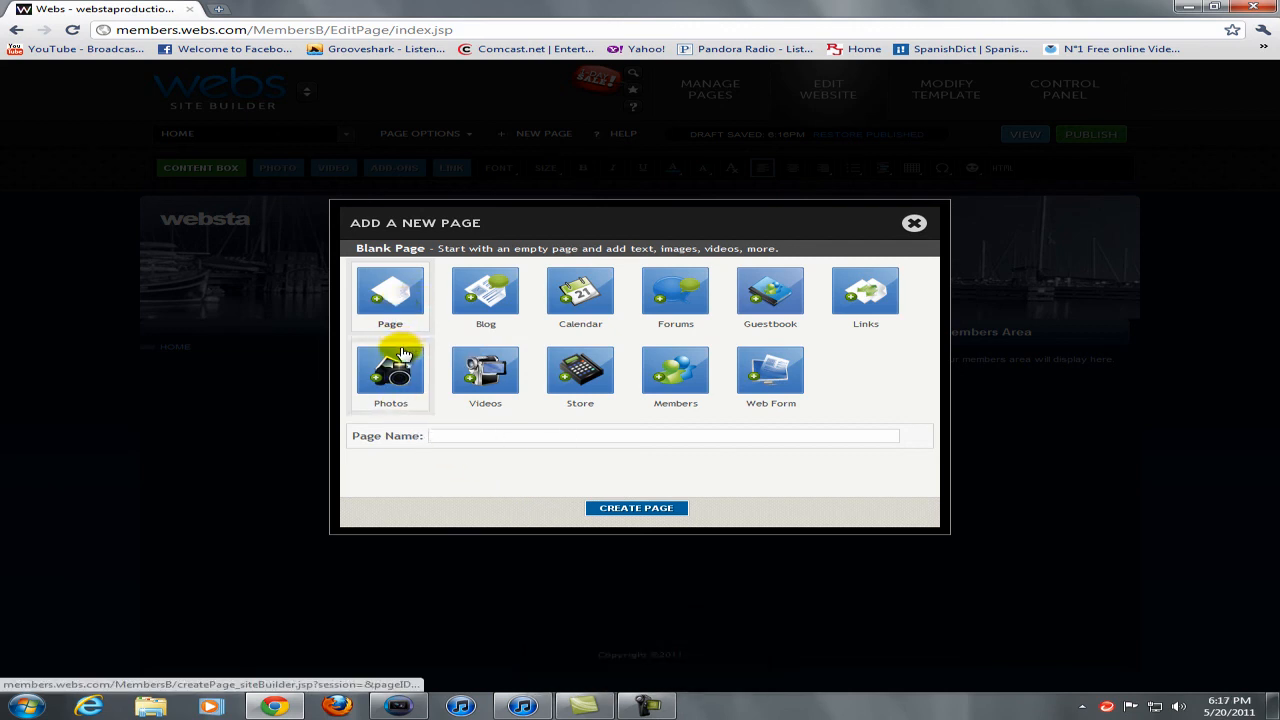
# Create a blank page named 'test' from the Add a New Page dialog
pyautogui.click(390, 292)
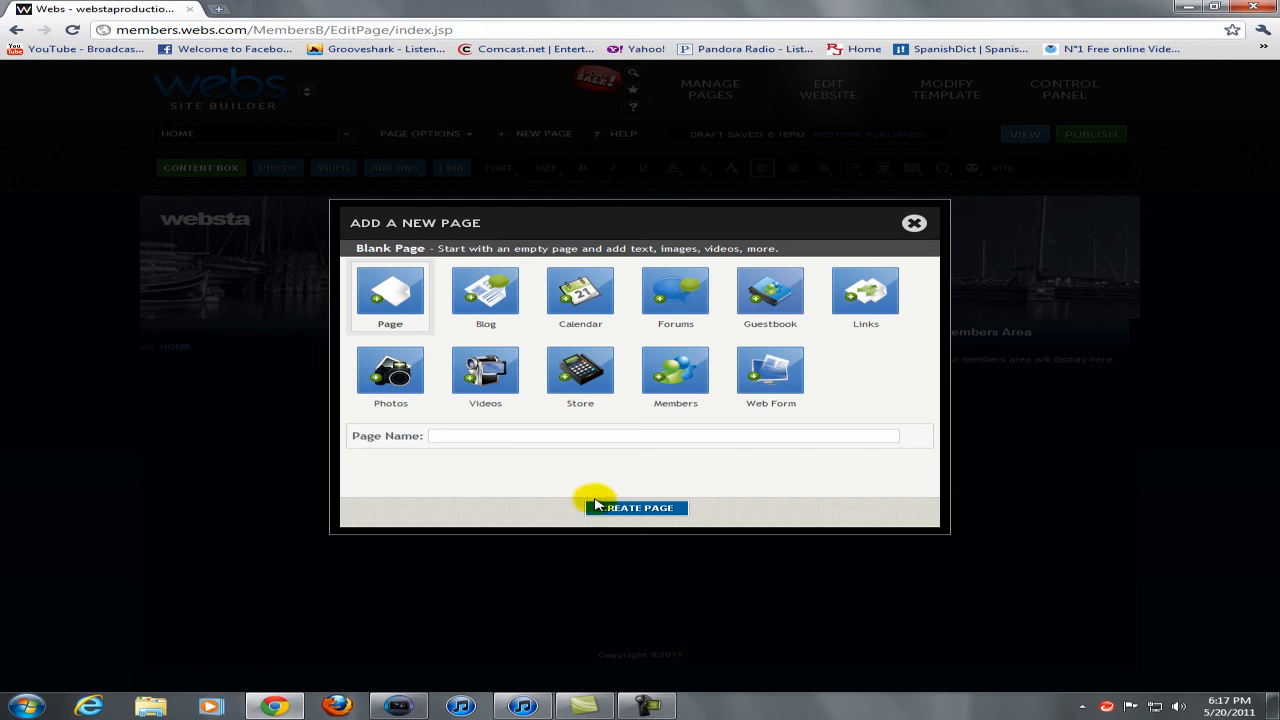
pyautogui.write('test')
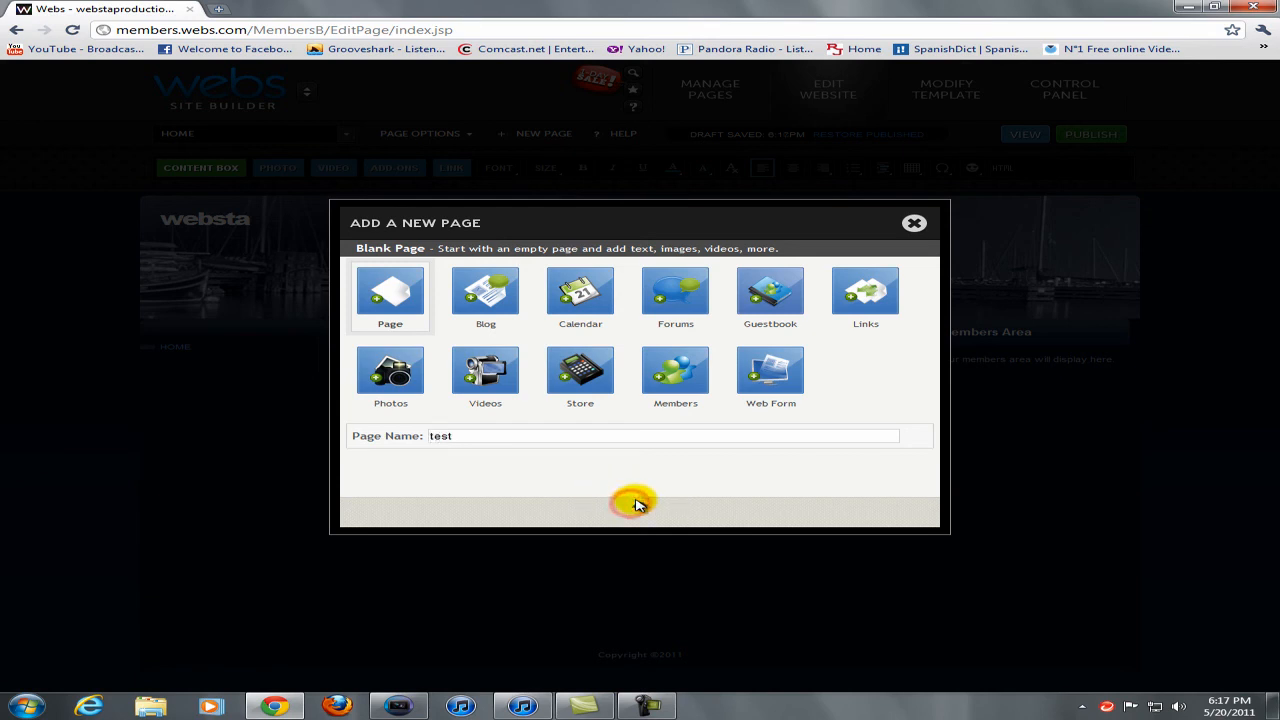
pyautogui.click(636, 504)
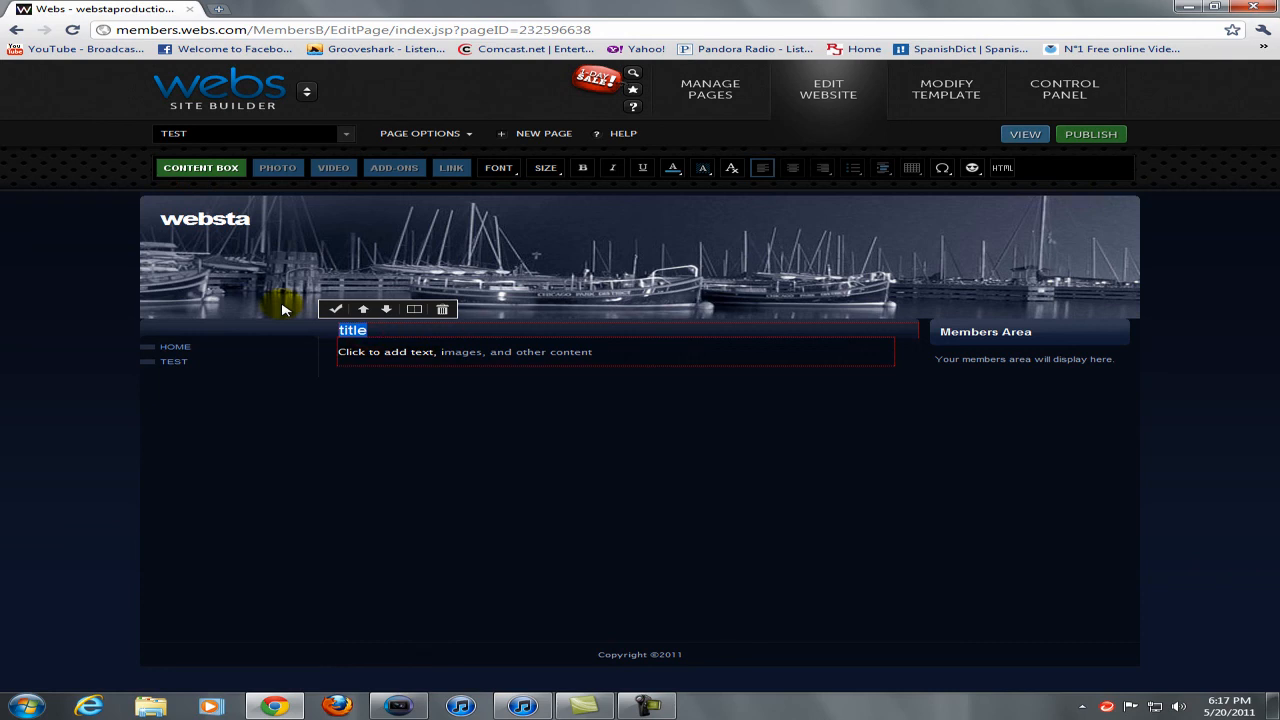
# Title the Test page's content box 'yay' and switch to the YouTube tab
pyautogui.write('yay')
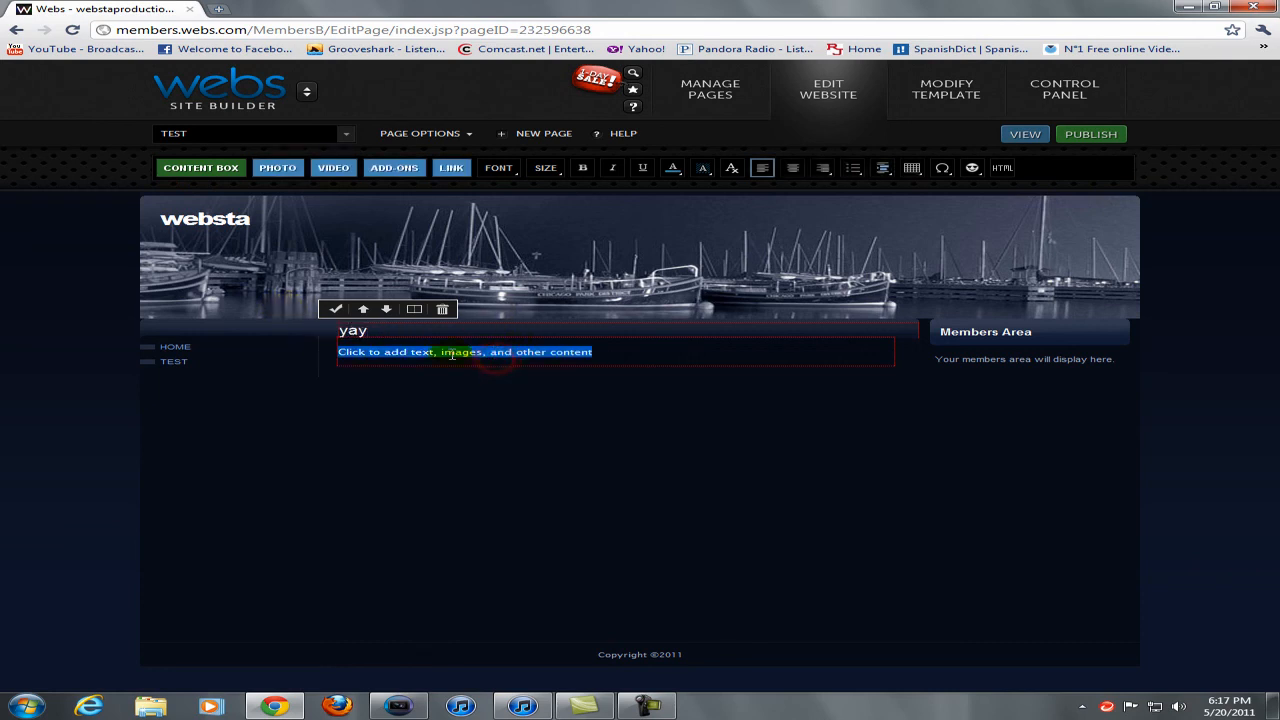
pyautogui.click(464, 352)
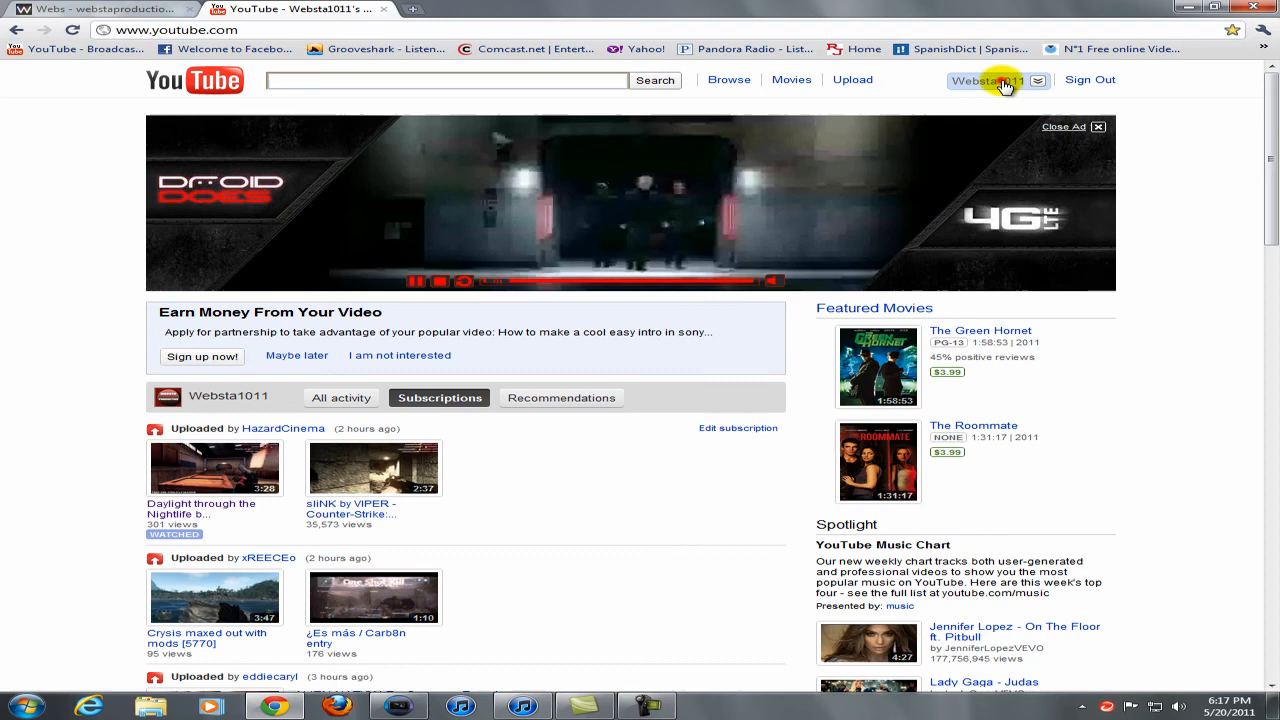
# Find the 'Gears of War 3: Beta First Impressions' upload and reveal its embed code
pyautogui.click(988, 80)
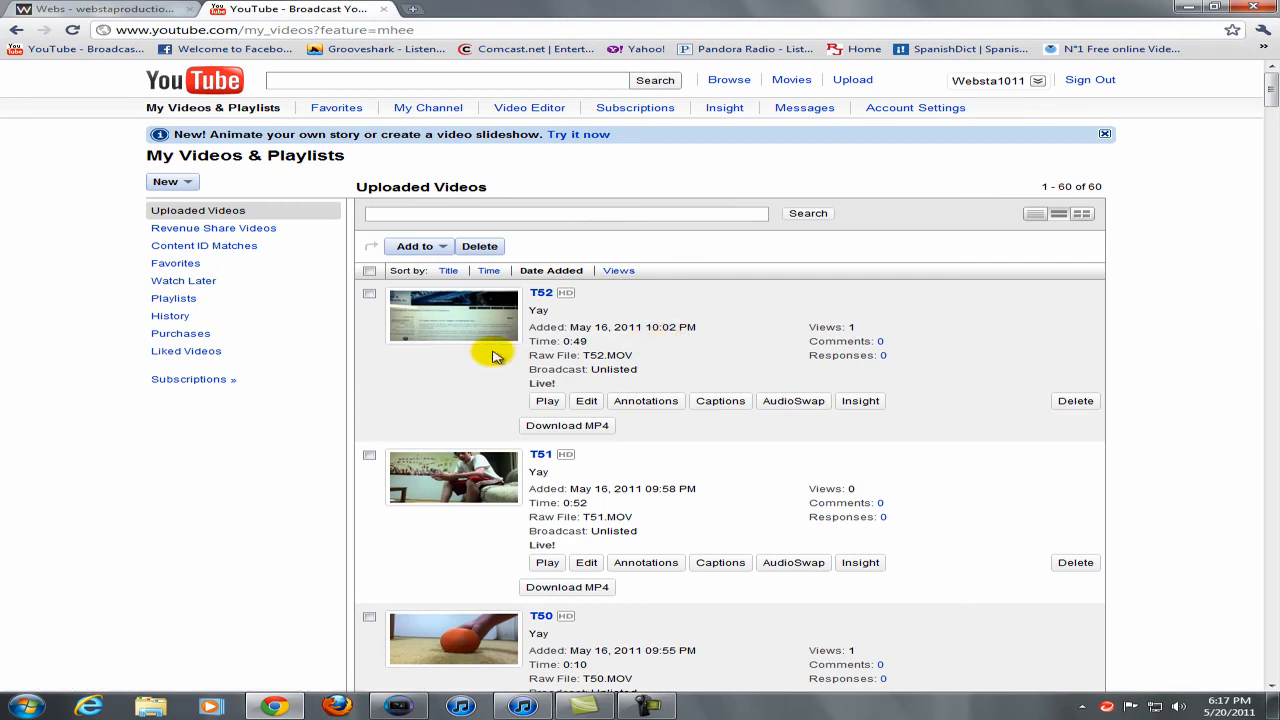
pyautogui.scroll(-3)
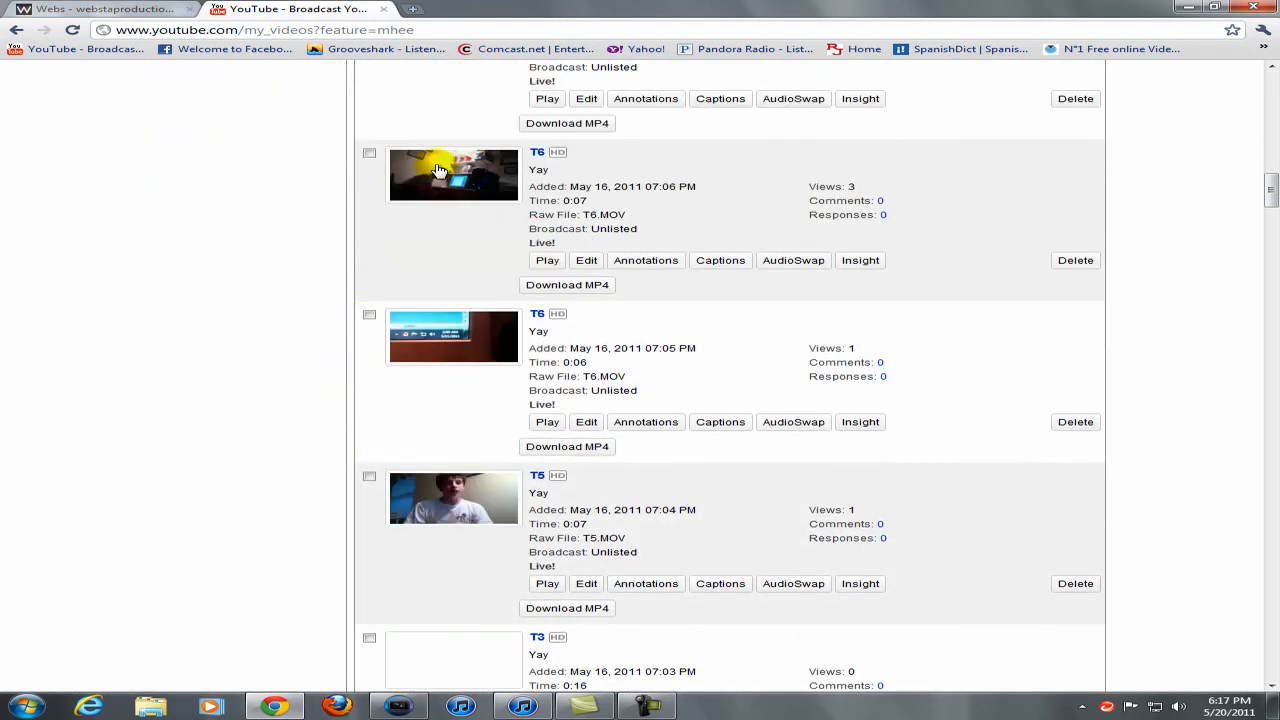
pyautogui.scroll(-3)
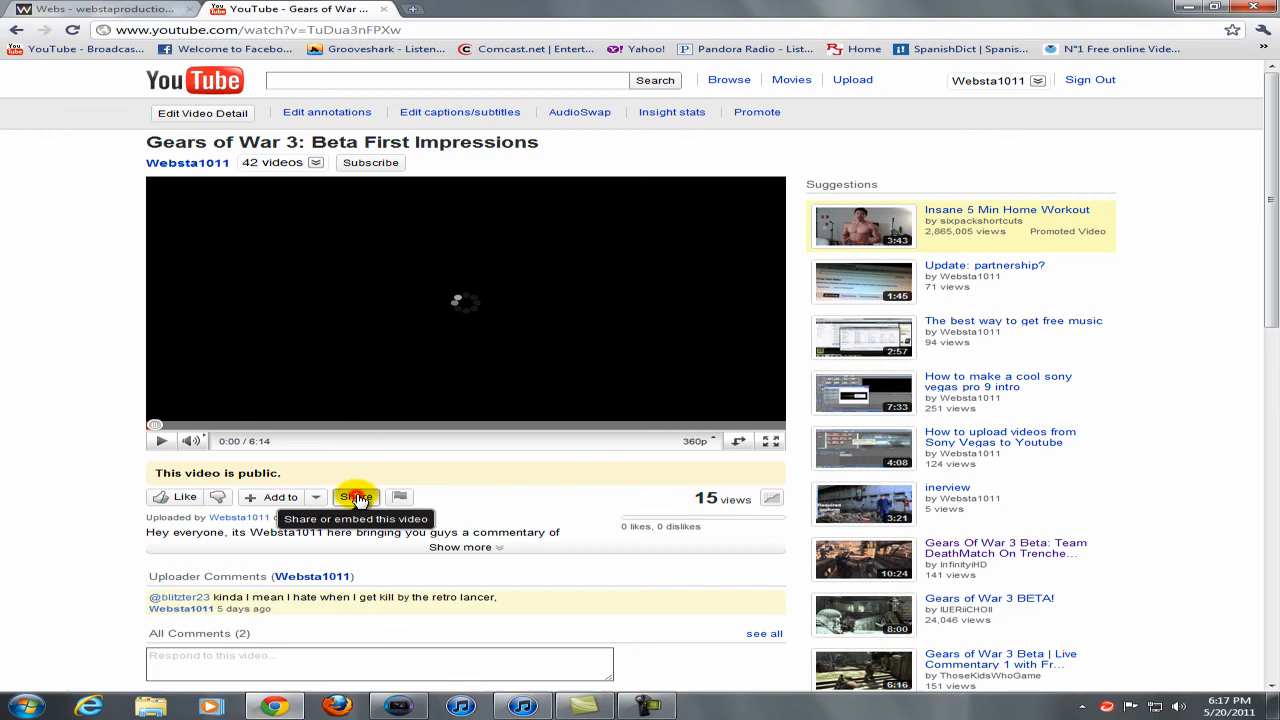
pyautogui.click(356, 496)
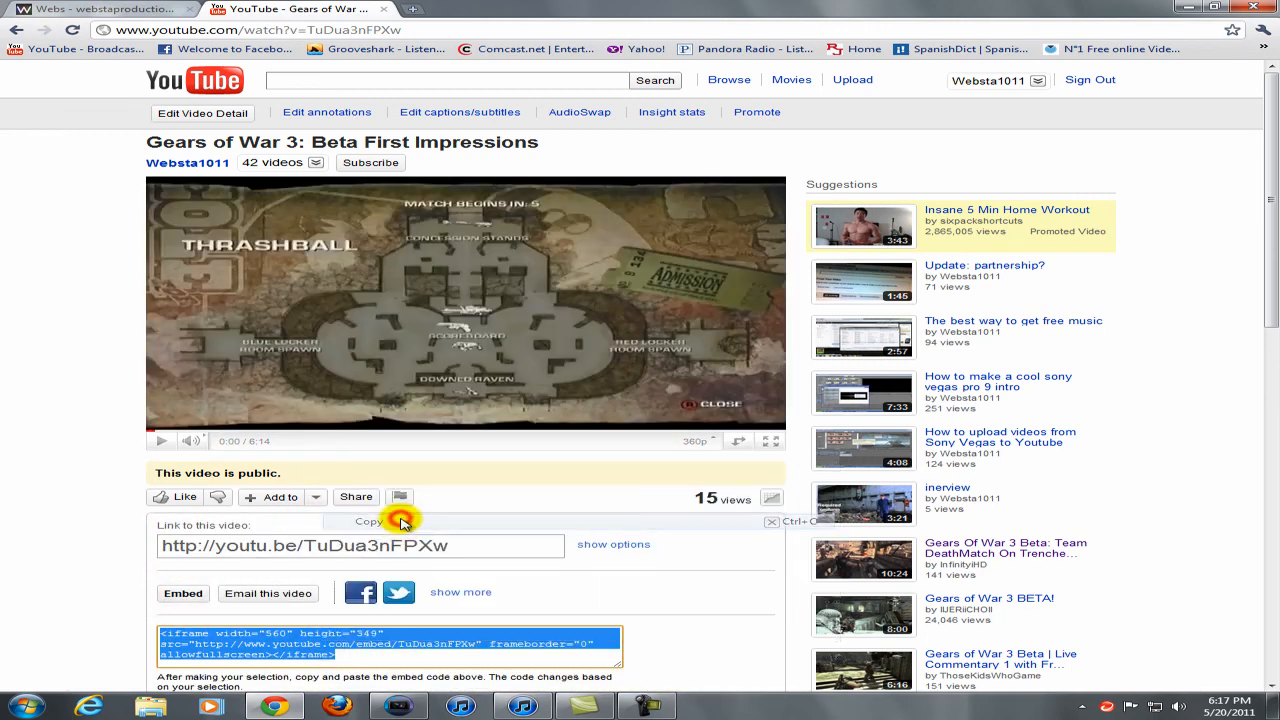
pyautogui.click(100, 8)
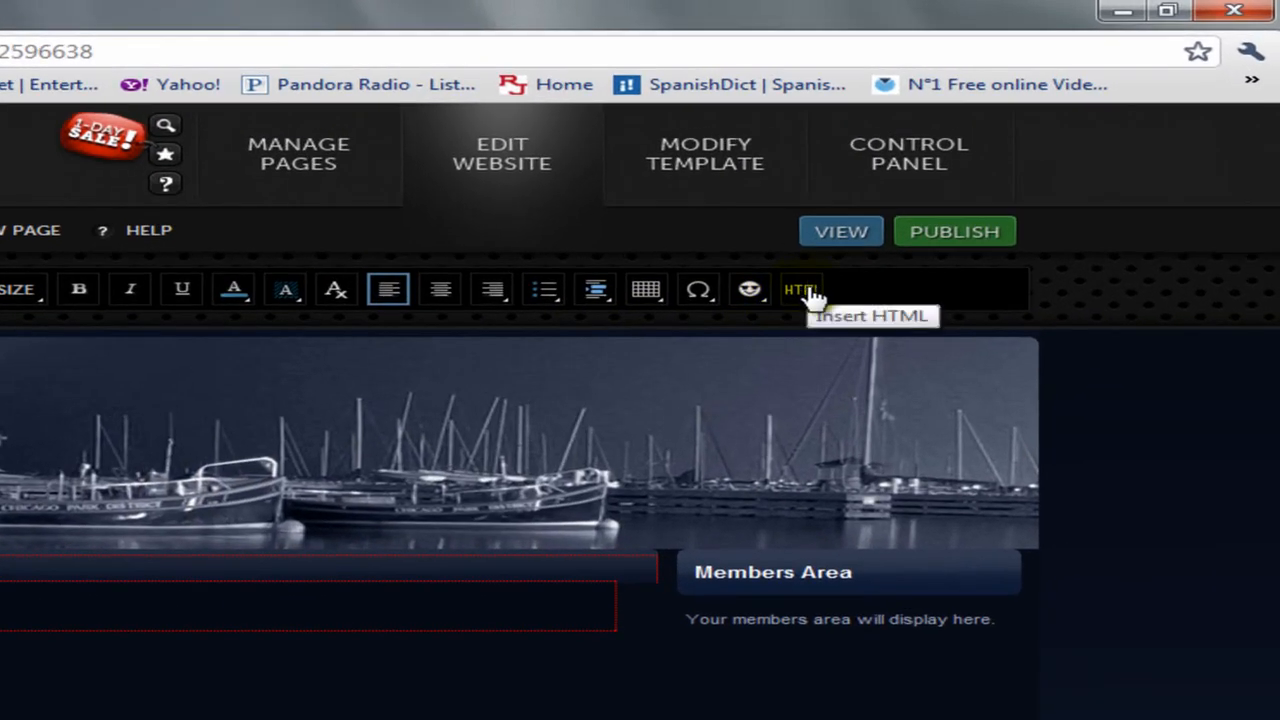
# Insert the YouTube iframe embed code (560x349, embed/TuDua3nFPXw) as a custom HTML block
pyautogui.click(802, 288)
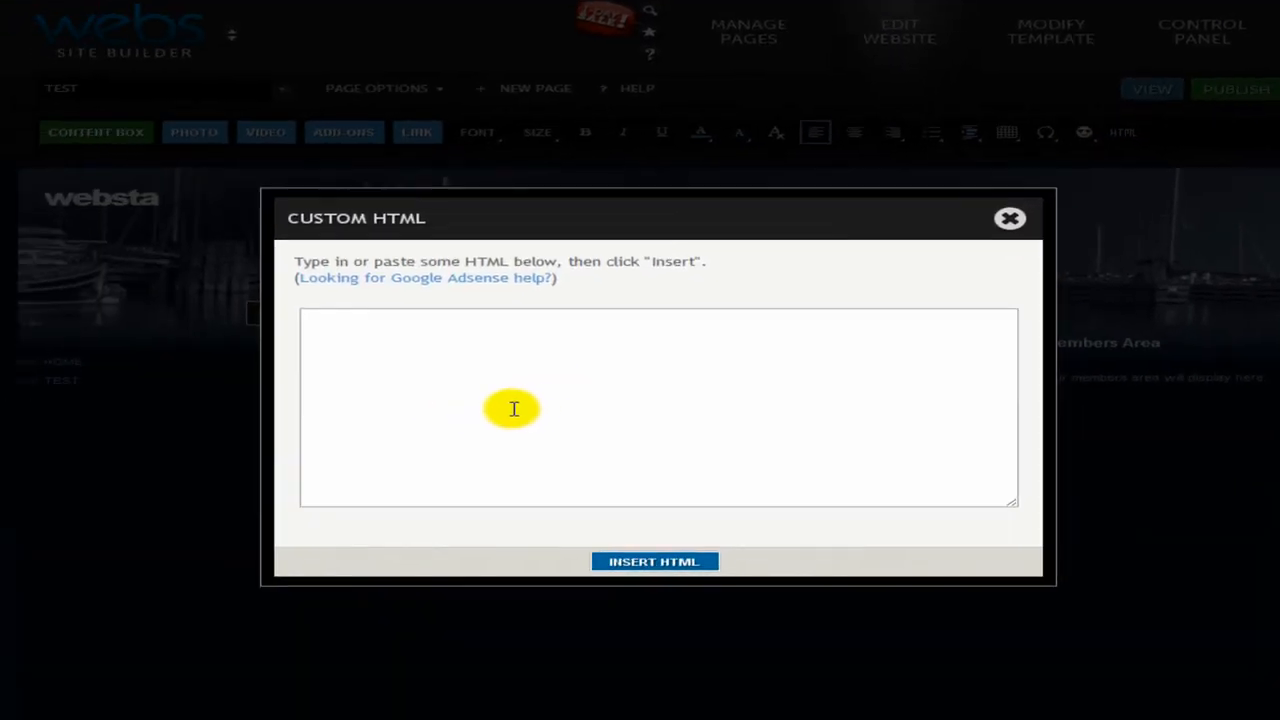
pyautogui.write('<iframe width="560" height="349" src="http://www.youtube.com/embed/TuDua3nFPXw" frameborder="0" allowfullscreen></iframe>')
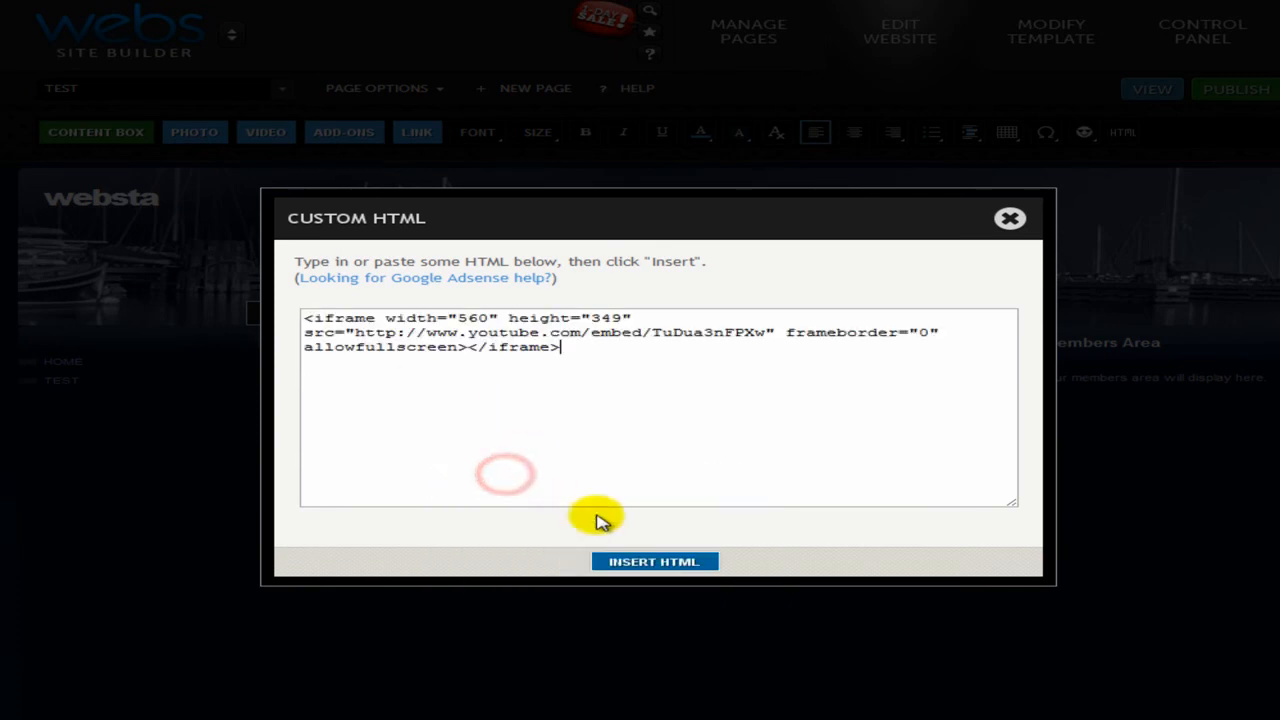
pyautogui.click(654, 560)
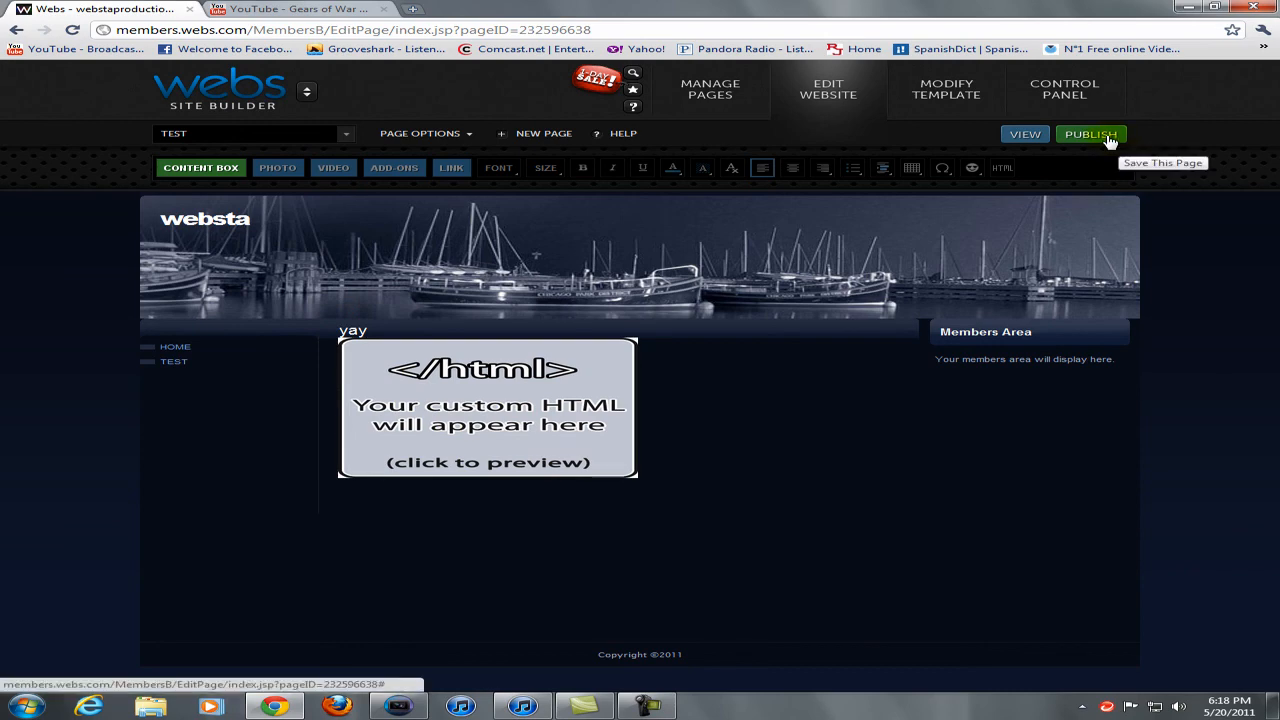
# Publish all pages so the site goes live at webstaproductions.webs.com
pyautogui.click(1090, 134)
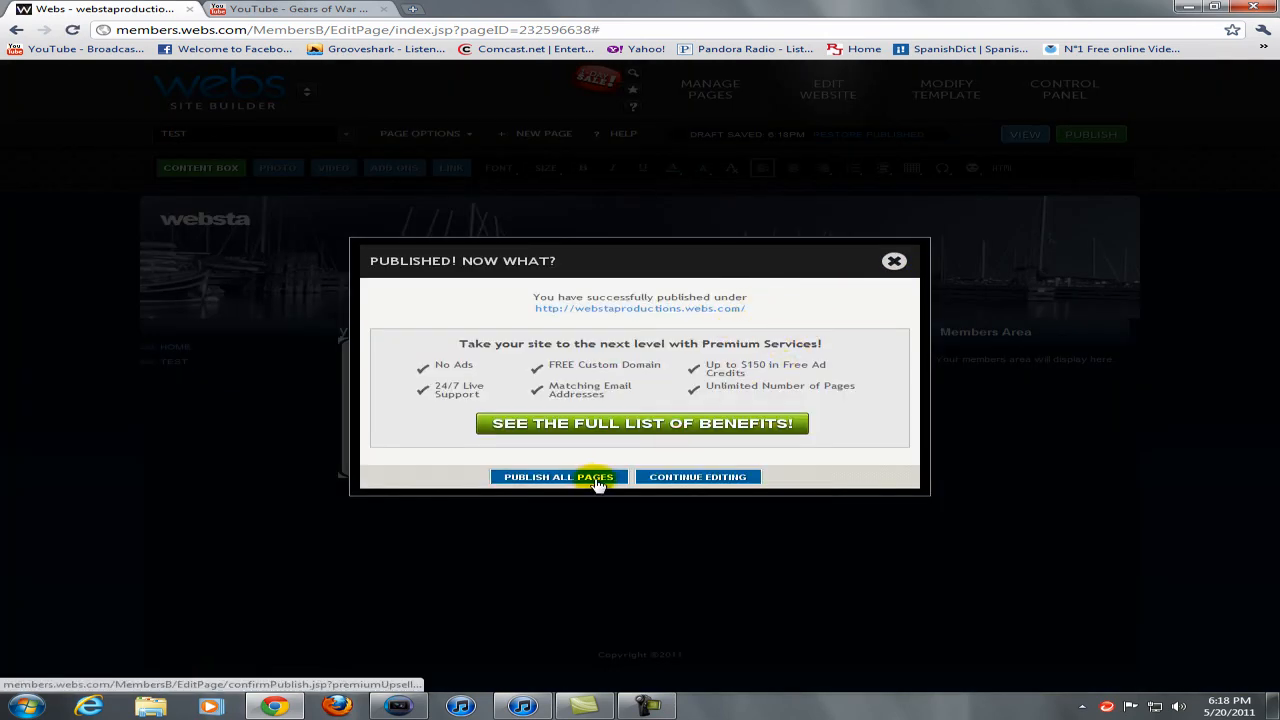
pyautogui.click(558, 476)
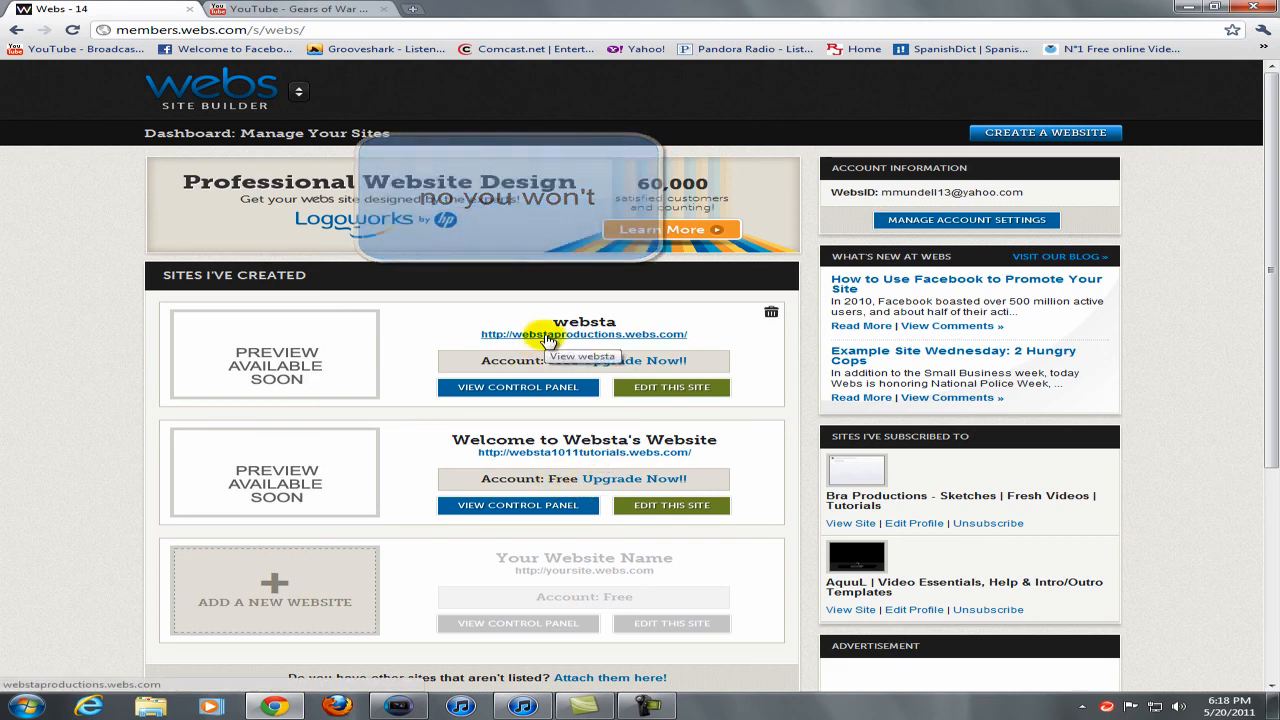
# Play and pause the embedded Gears of War video on the live Test page, then head to the mrcgbritlitproject site
pyautogui.click(570, 334)
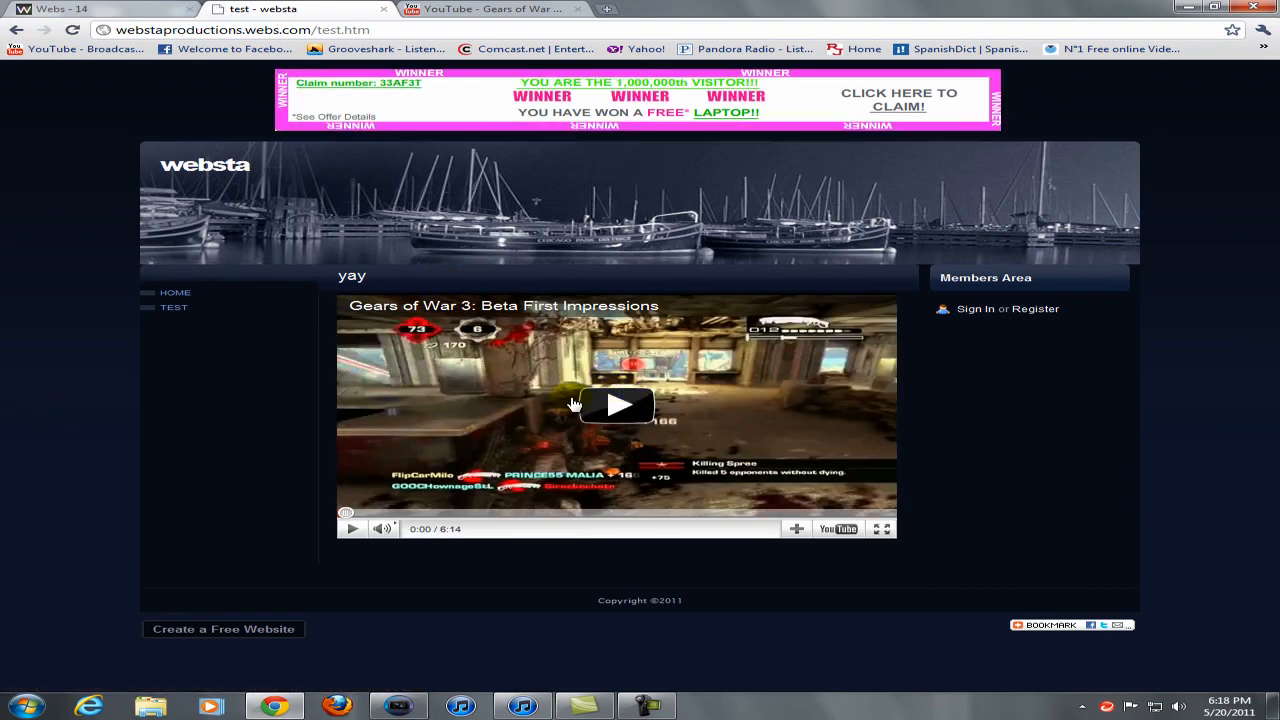
pyautogui.click(616, 404)
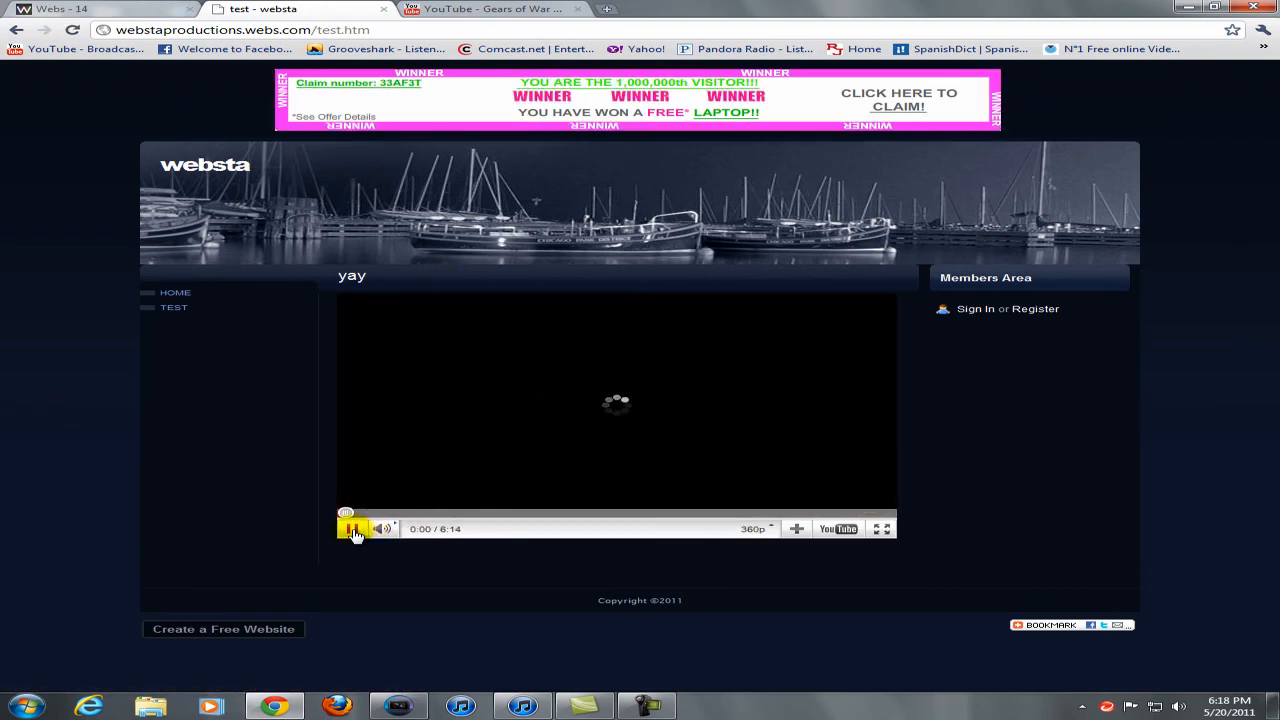
pyautogui.click(354, 528)
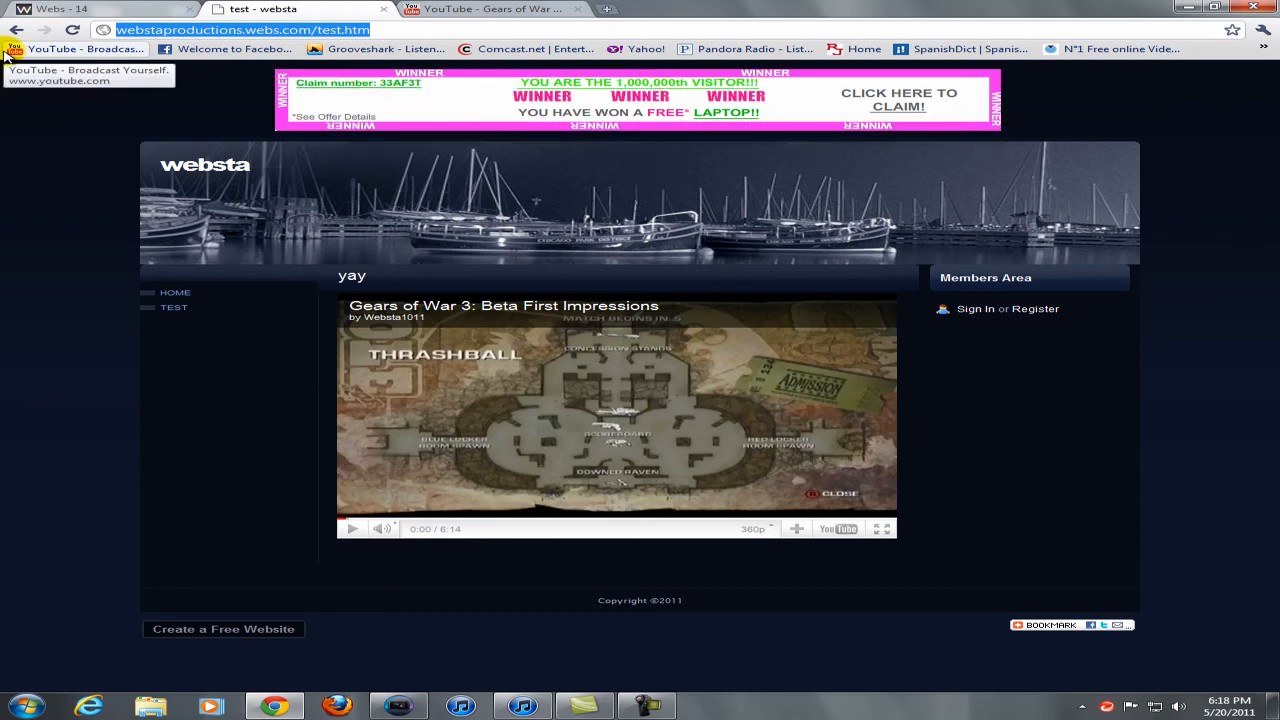
pyautogui.write('mrcgbritlit')
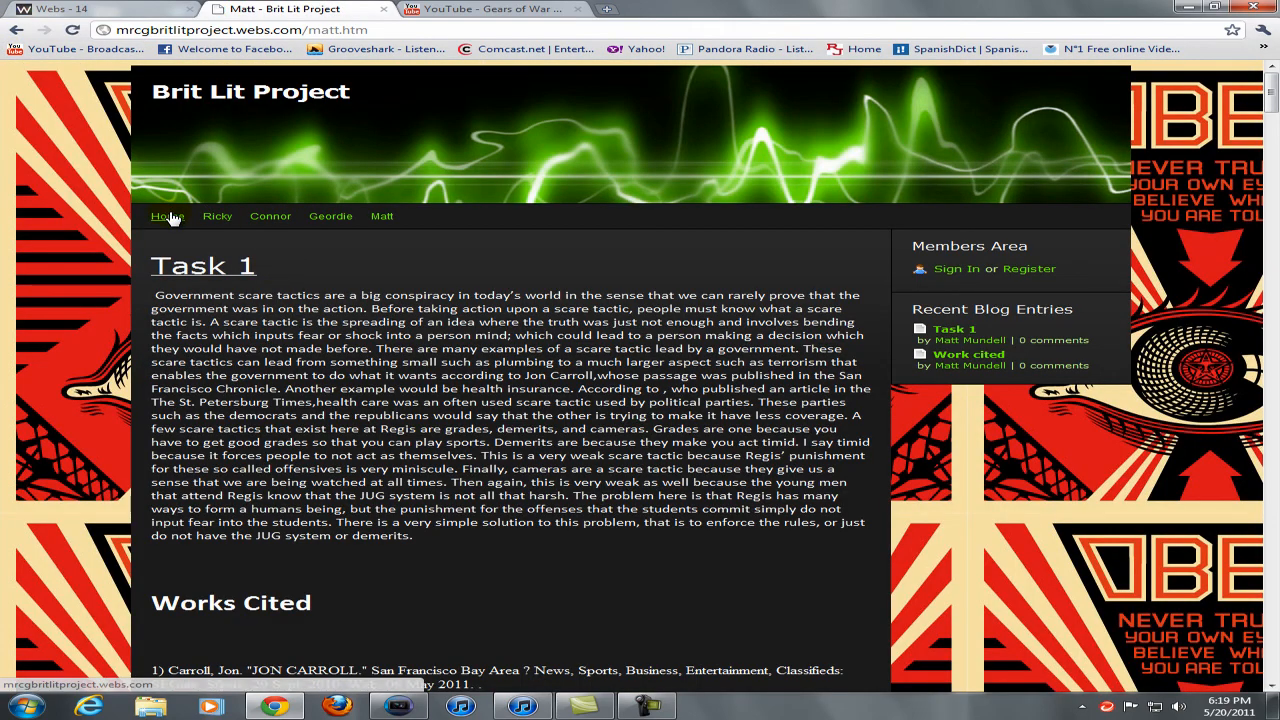
# Browse the Brit Lit Project Home page and then the Ricky page
pyautogui.click(168, 216)
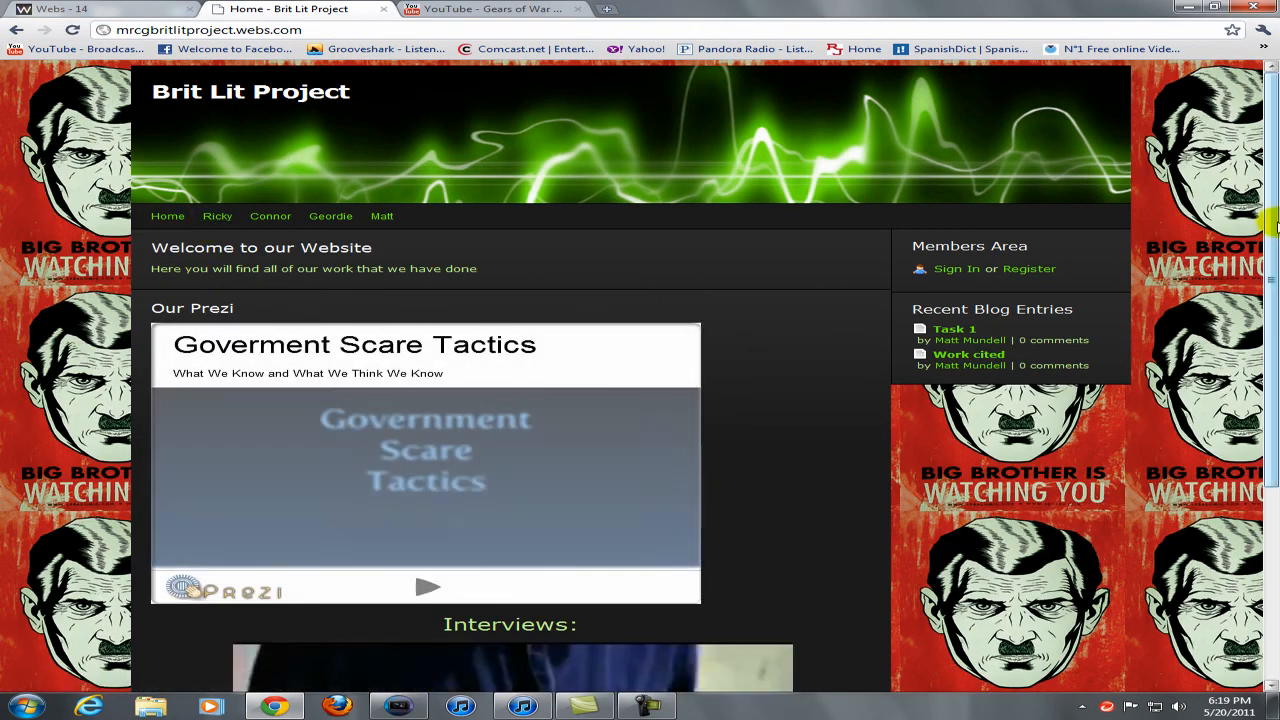
pyautogui.scroll(-3)
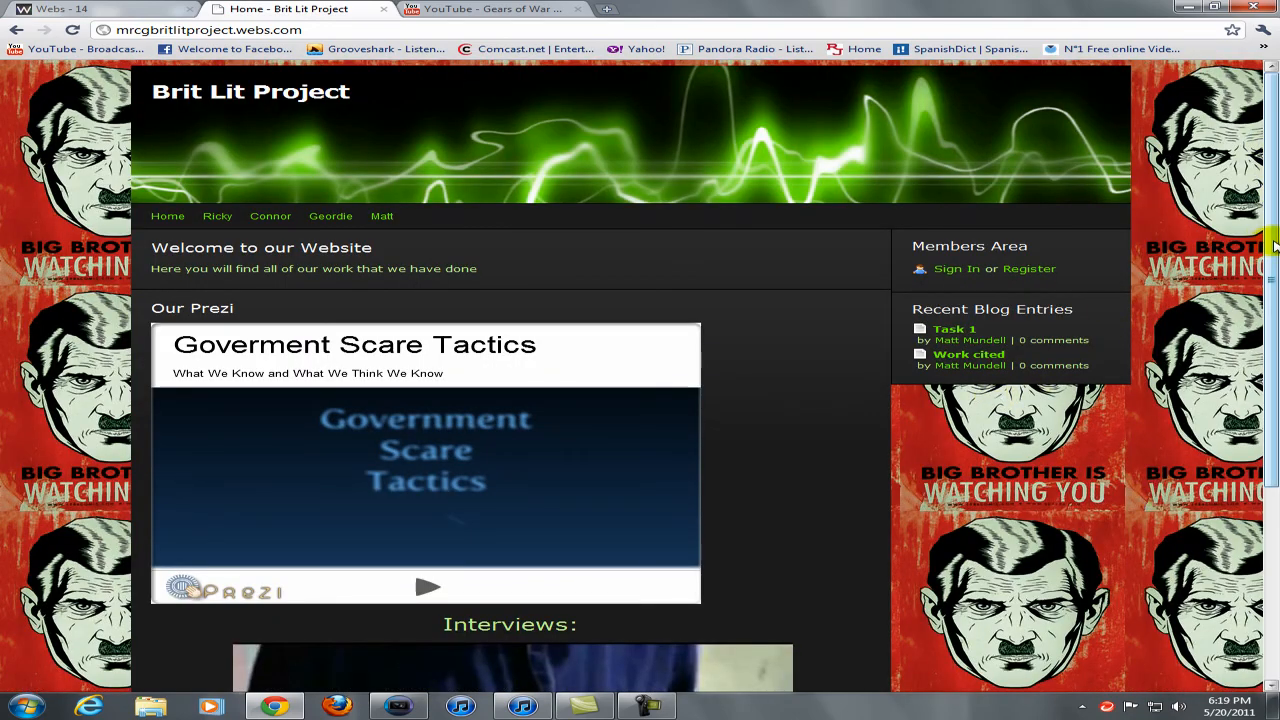
pyautogui.scroll(-3)
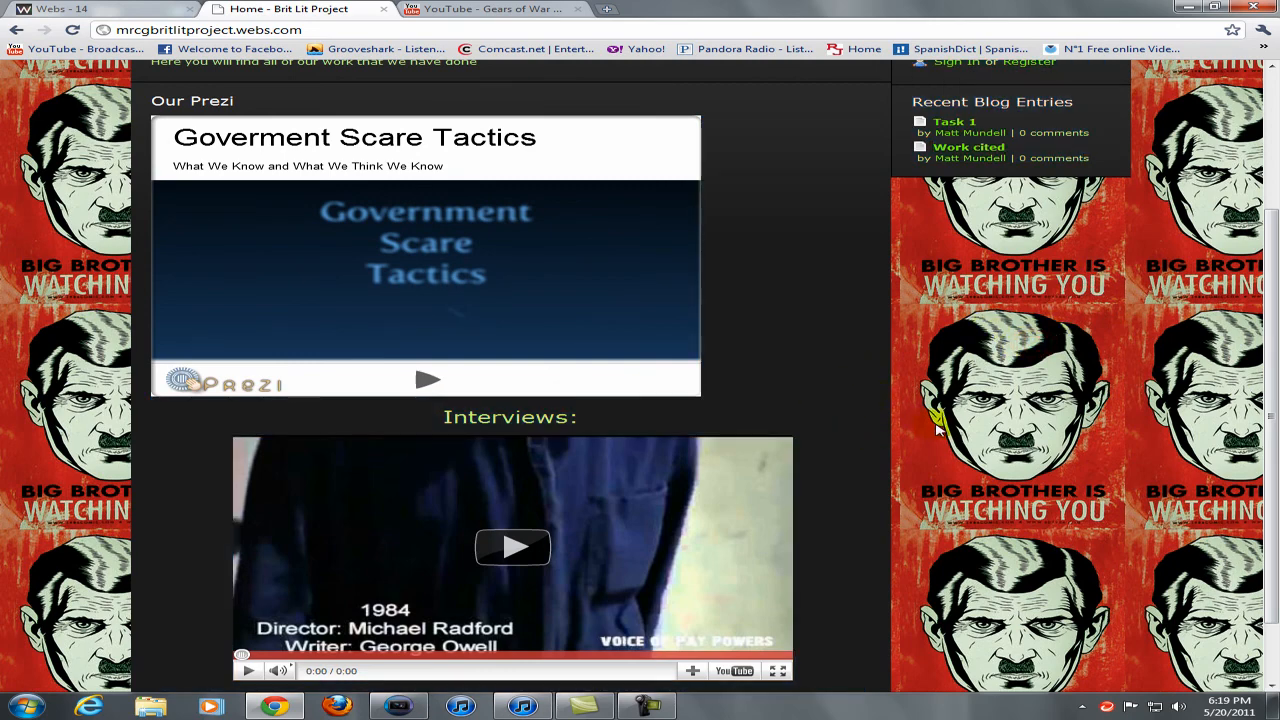
pyautogui.moveTo(1210, 364)
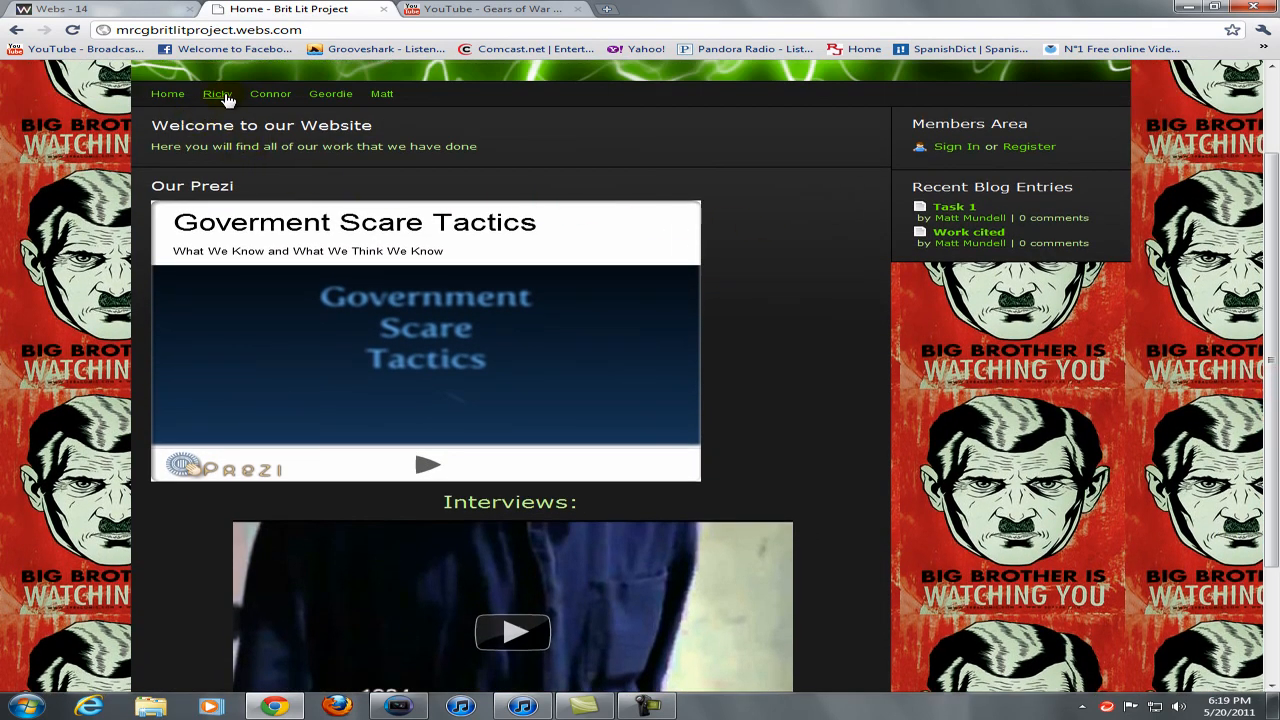
pyautogui.click(216, 94)
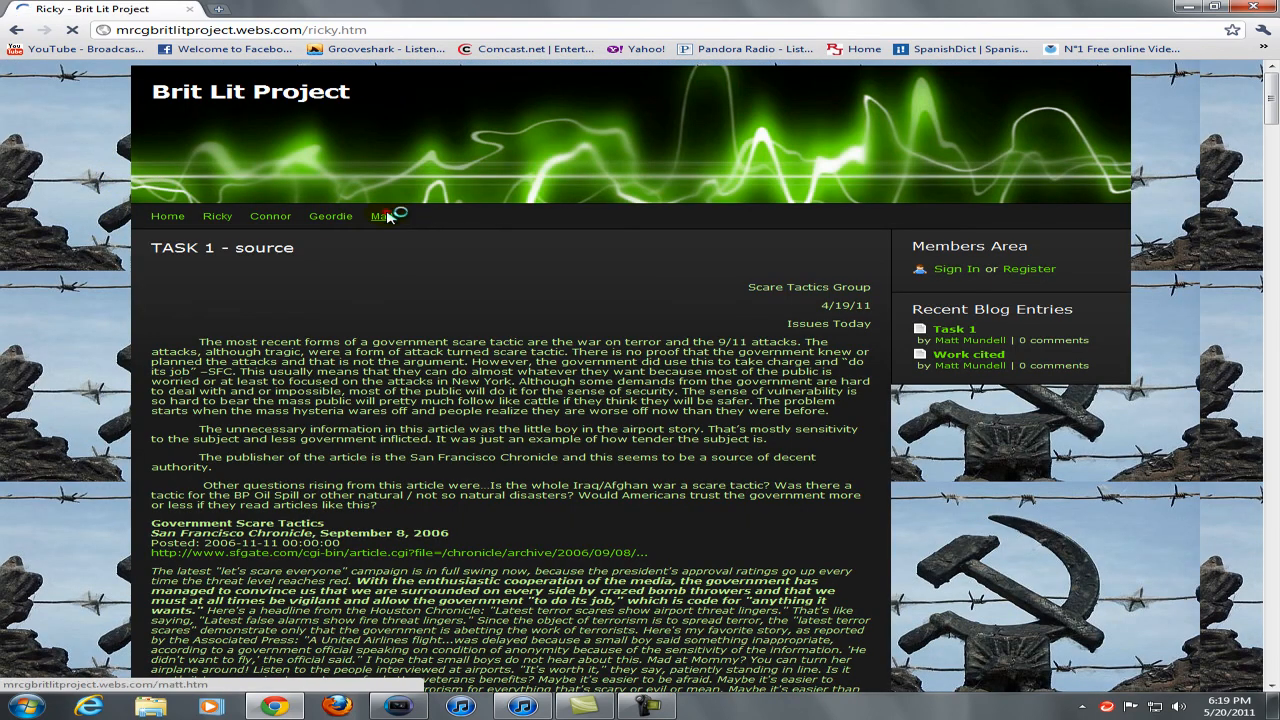
# Scroll through the Matt page, then close the Chrome window
pyautogui.click(382, 216)
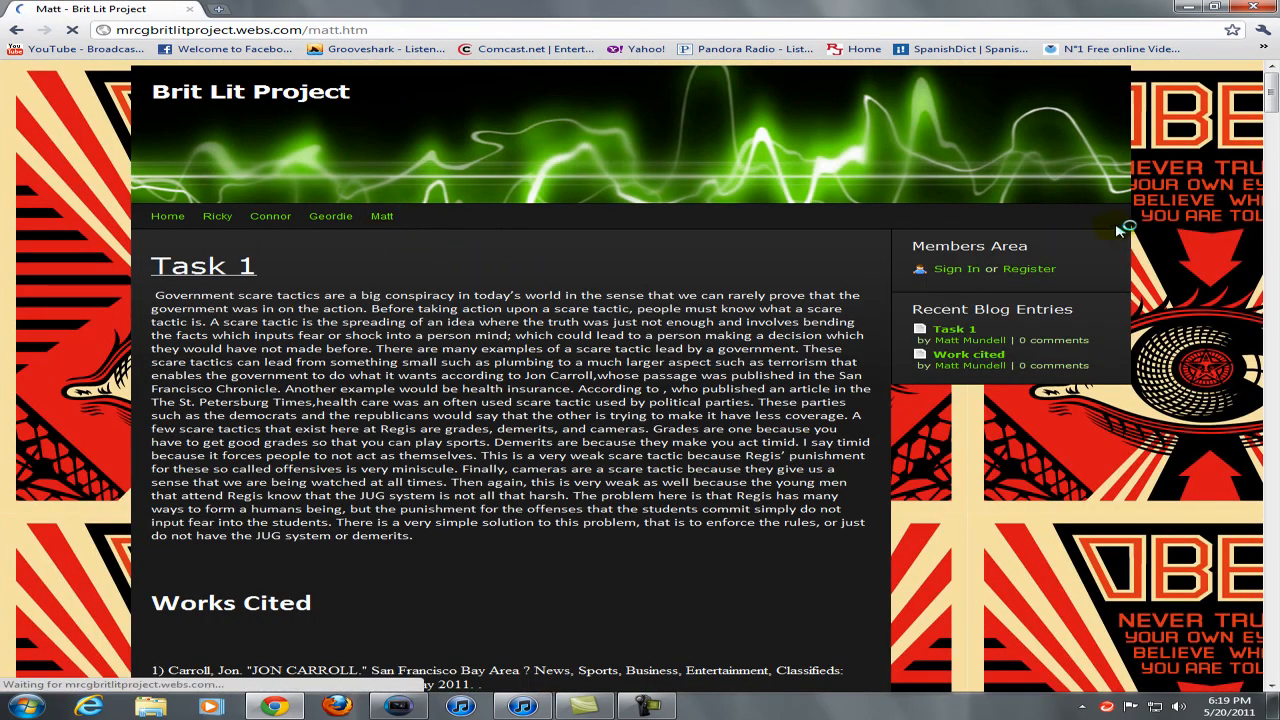
pyautogui.scroll(-3)
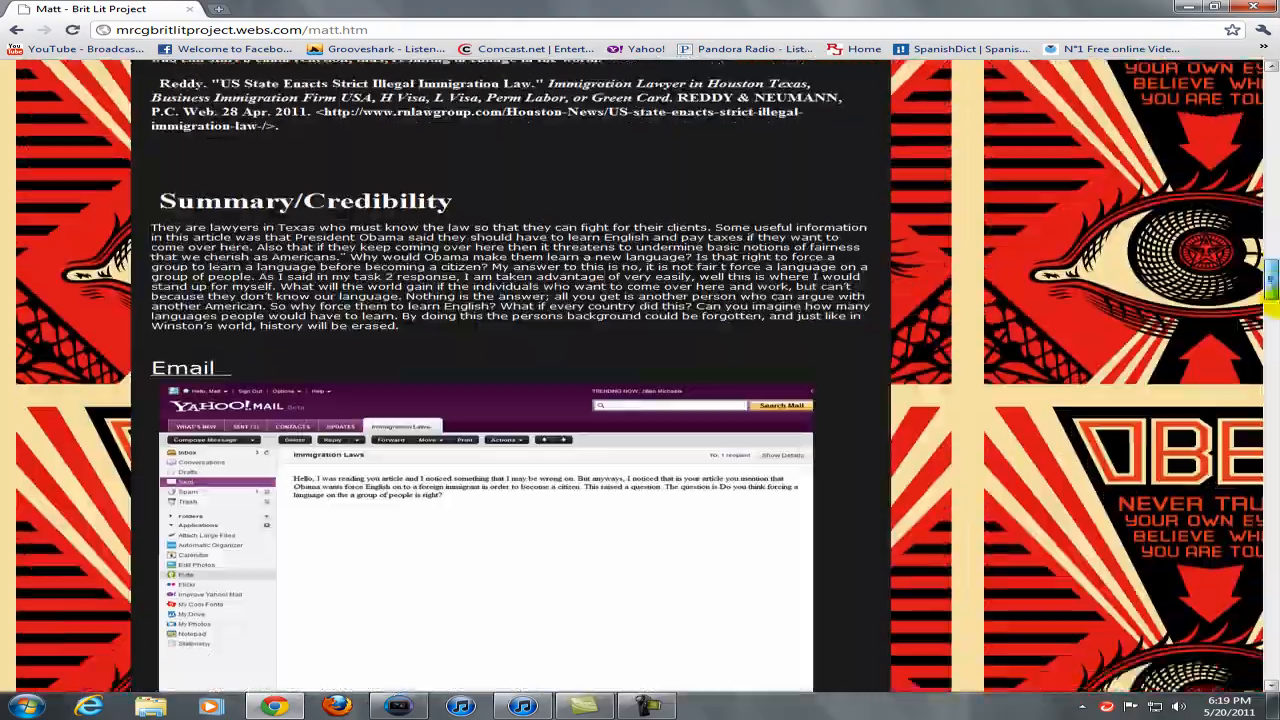
pyautogui.scroll(-3)
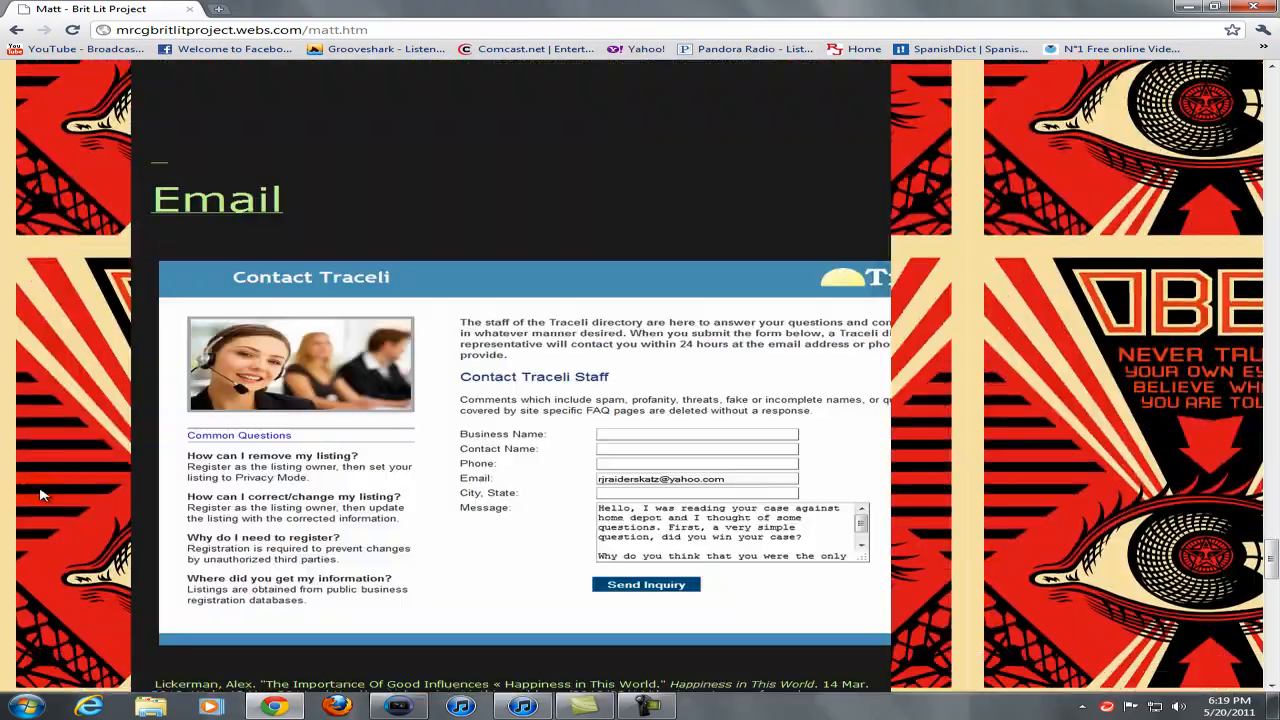
pyautogui.scroll(-3)
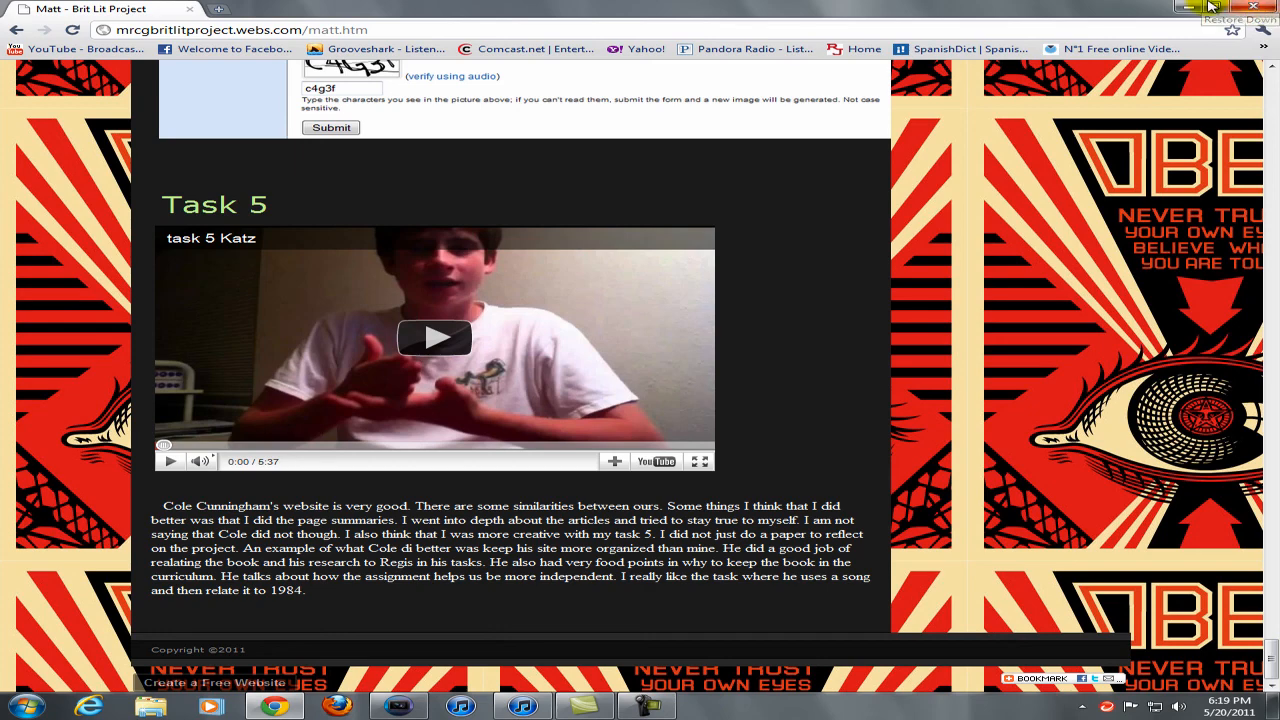
pyautogui.click(1178, 8)
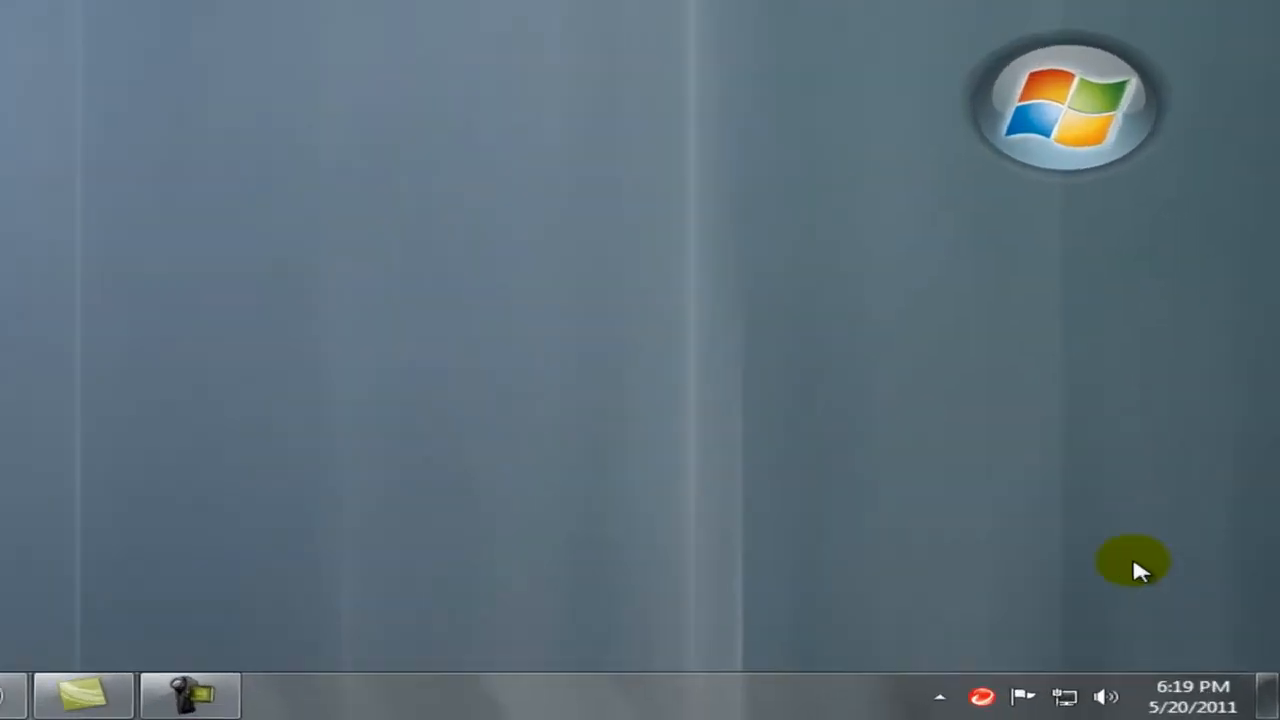
# Show the taskbar calendar and clock popup with Friday, May 20, 2011
pyautogui.click(1192, 696)
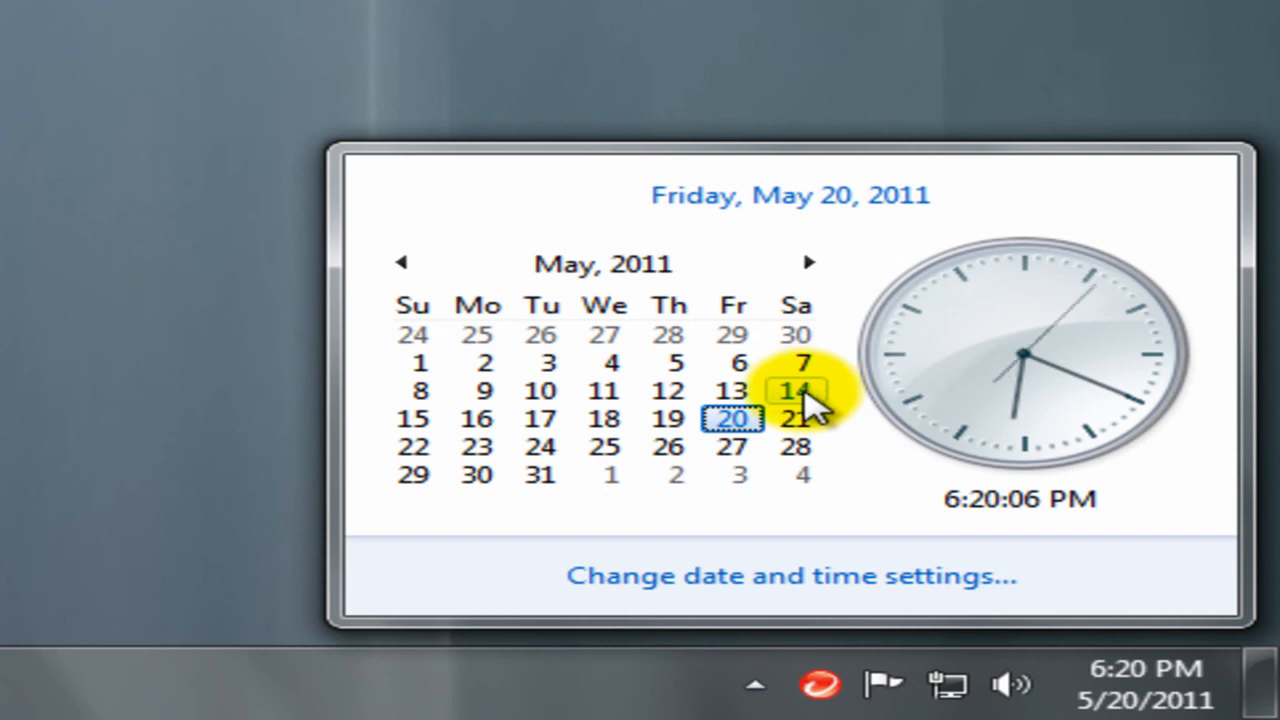
pyautogui.moveTo(800, 420)
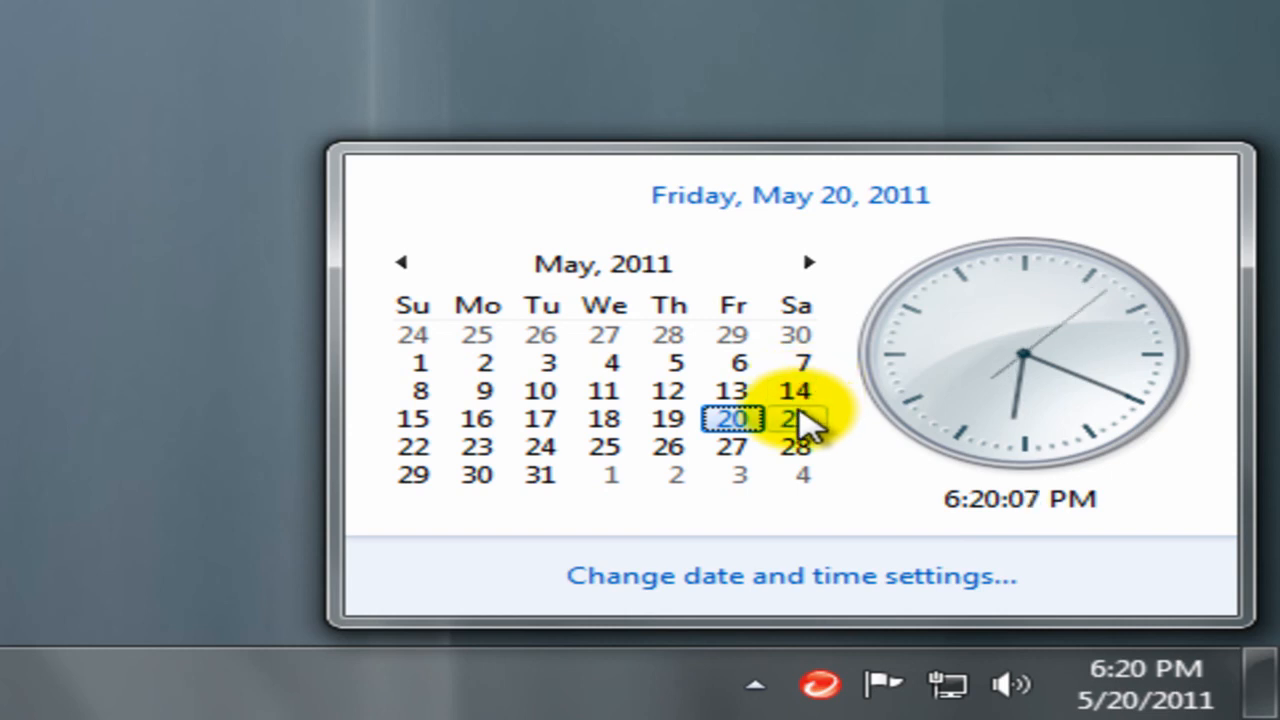